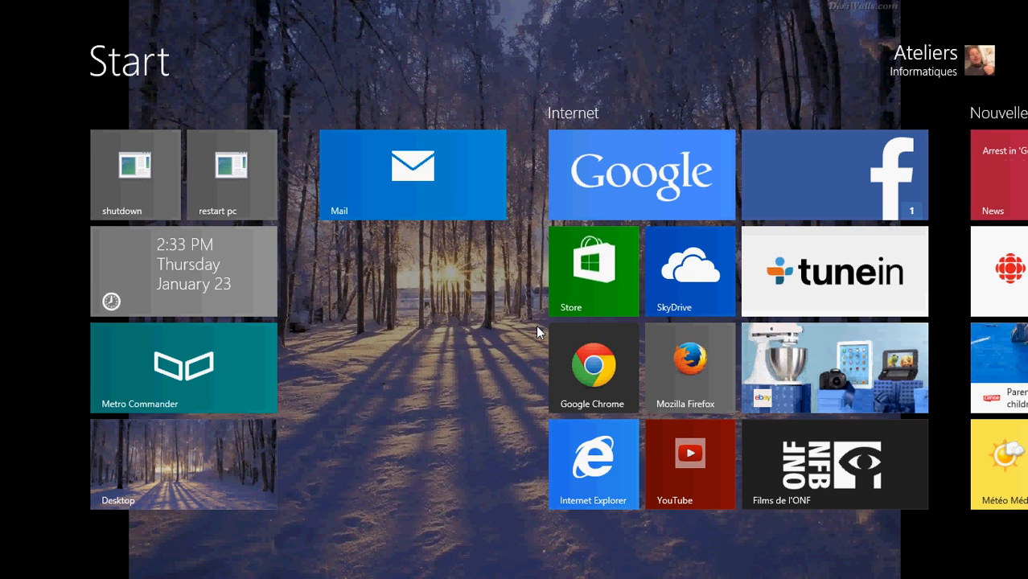
Step: Launch Mail from its Start screen tile, landing in the Hotmail inbox
{"action": "left_click", "coordinate": [412, 173]}
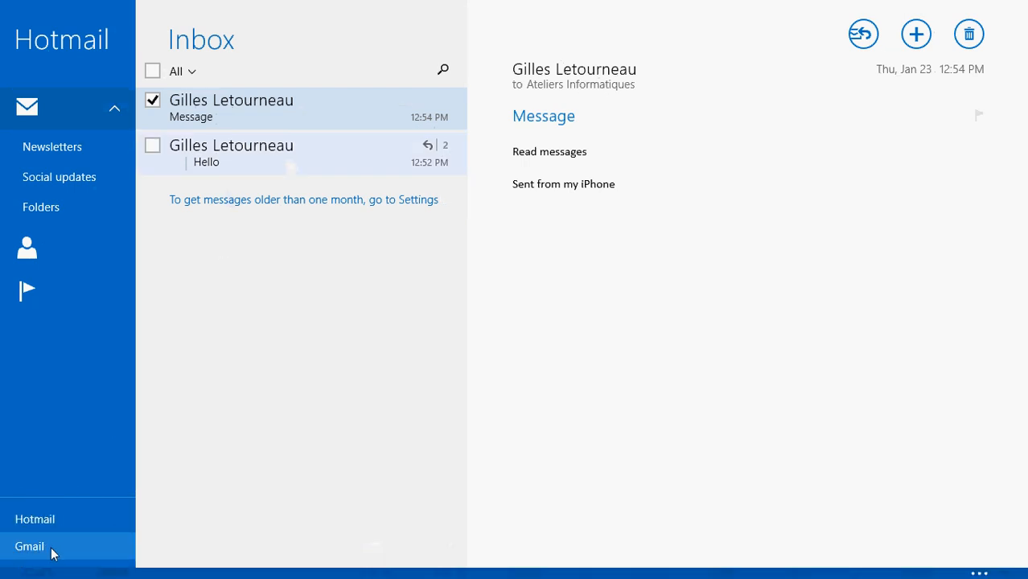
Step: Select the Gmail account to show its inbox with the 'contract' message
{"action": "left_click", "coordinate": [30, 546]}
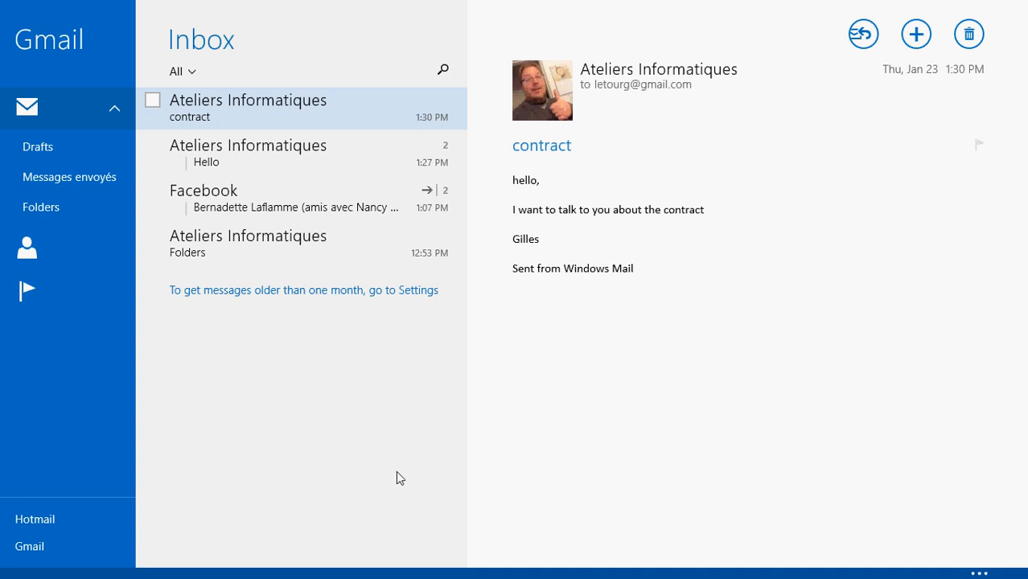
{"action": "mouse_move", "coordinate": [357, 490]}
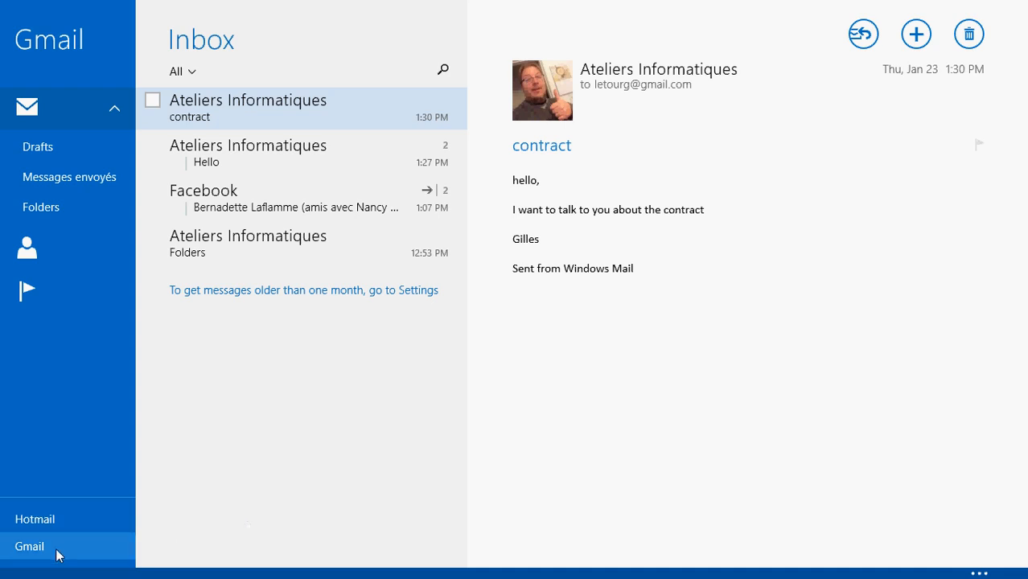
{"action": "mouse_move", "coordinate": [334, 519]}
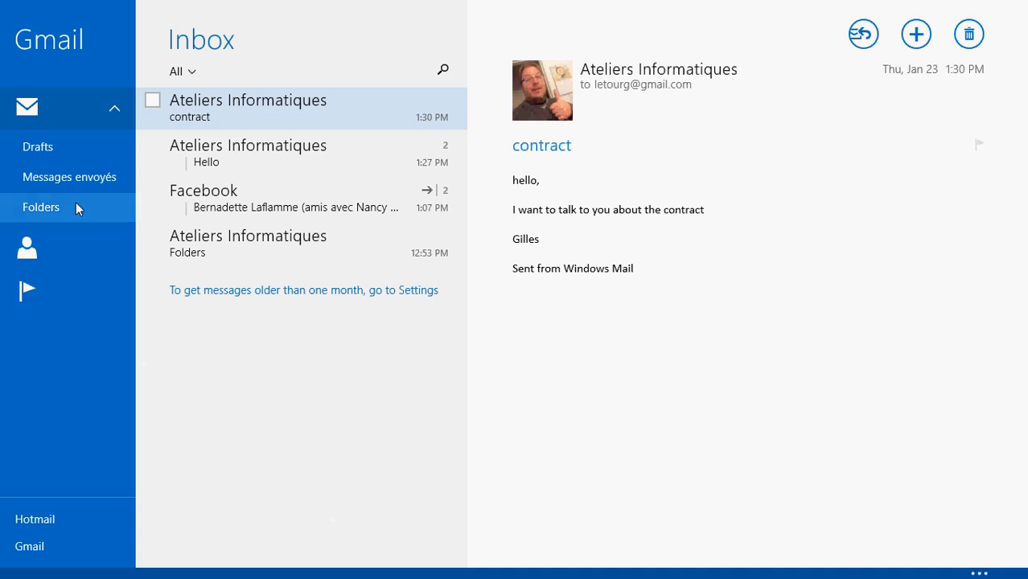
{"action": "mouse_move", "coordinate": [67, 215]}
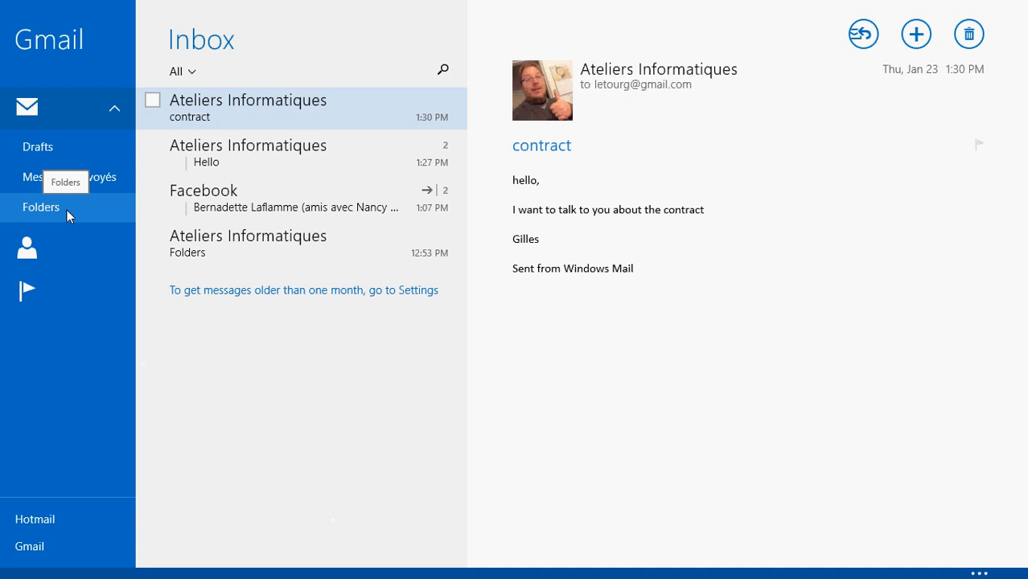
Step: Expand Folders to list Gmail folders such as Spam and Corbeille
{"action": "left_click", "coordinate": [42, 207]}
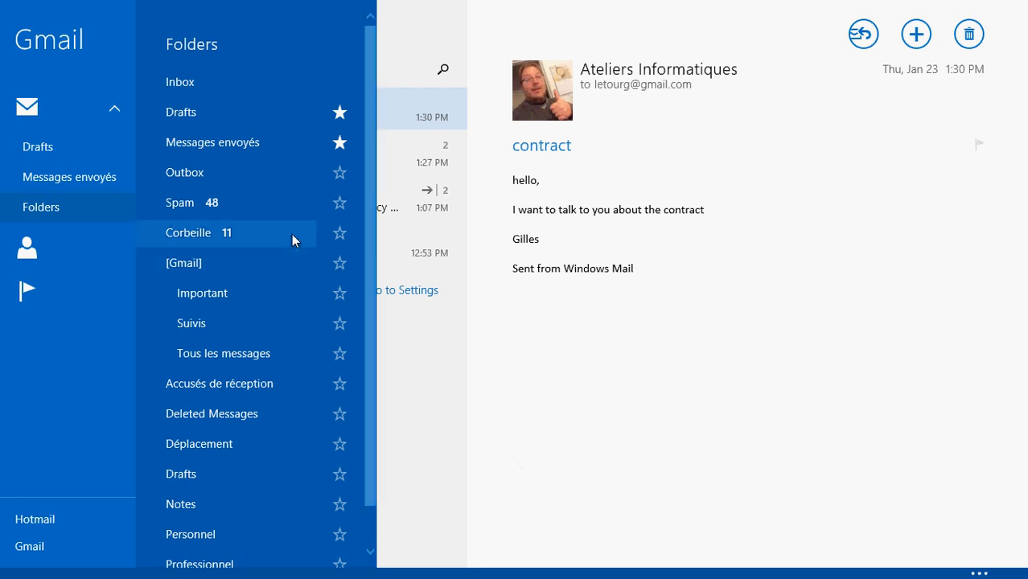
{"action": "mouse_move", "coordinate": [181, 81]}
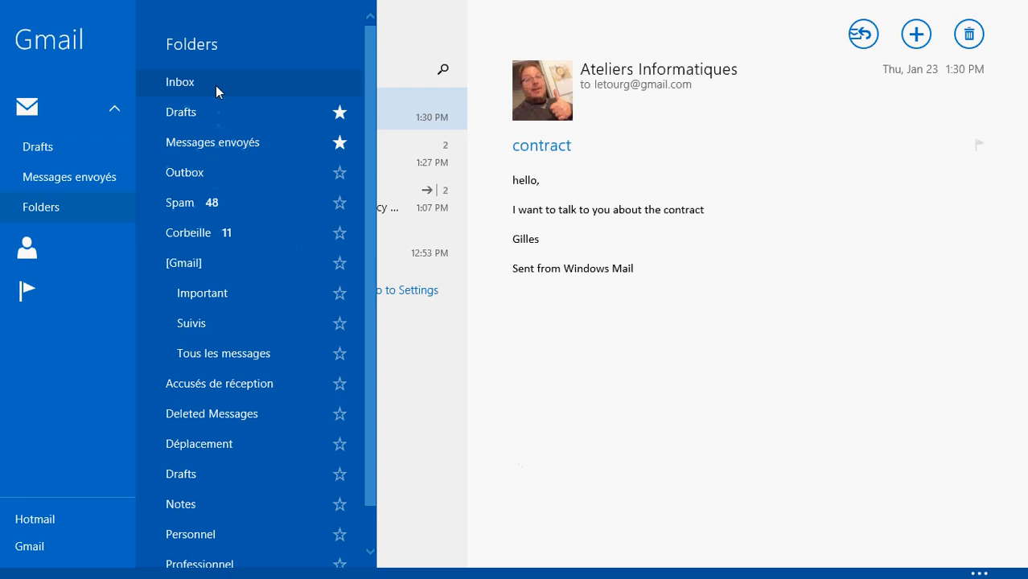
Step: Return to Inbox and choose Manage folders > Create subfolder
{"action": "left_click", "coordinate": [180, 81]}
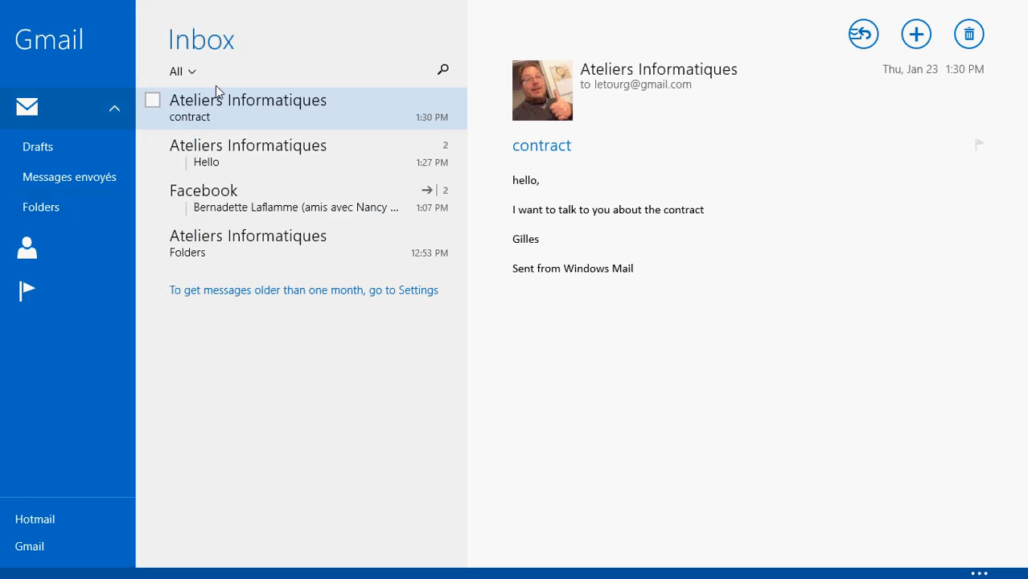
{"action": "mouse_move", "coordinate": [268, 445]}
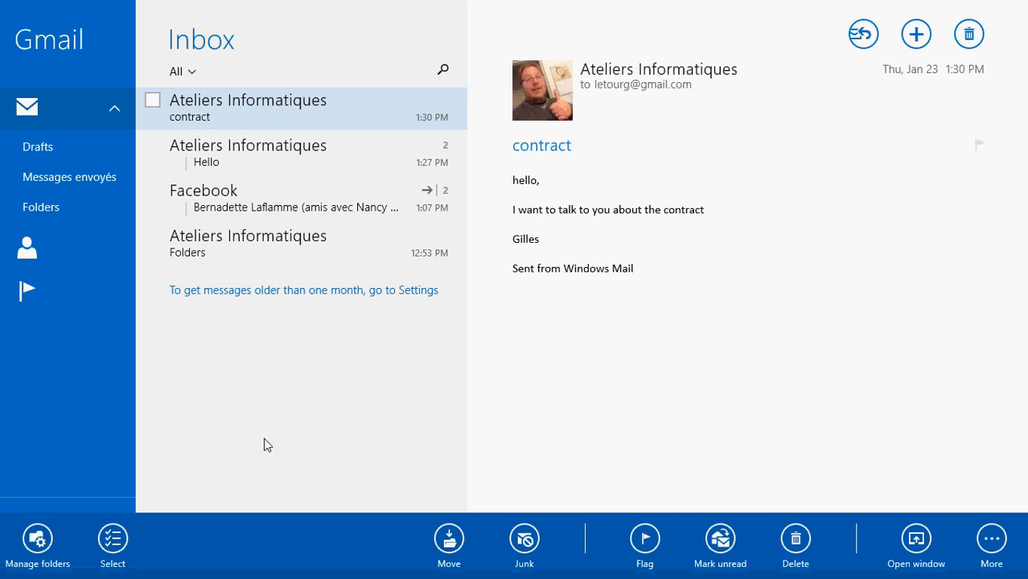
{"action": "mouse_move", "coordinate": [36, 539]}
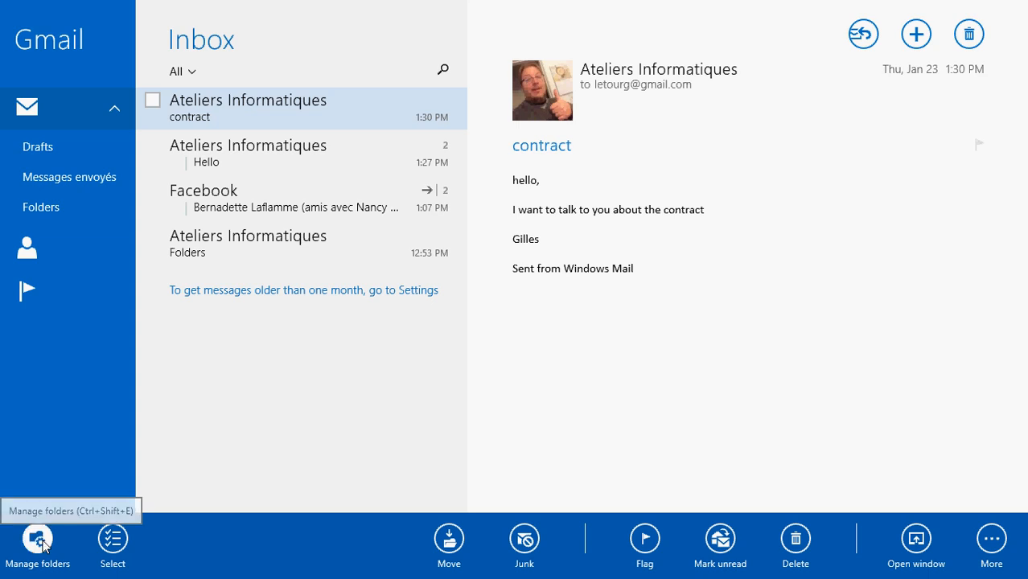
{"action": "left_click", "coordinate": [36, 540]}
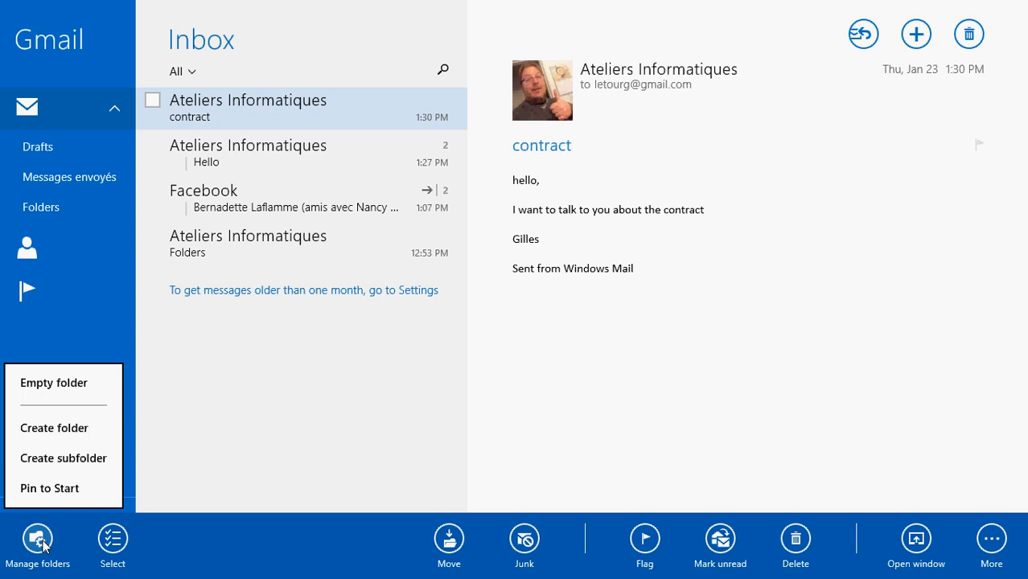
{"action": "mouse_move", "coordinate": [63, 458]}
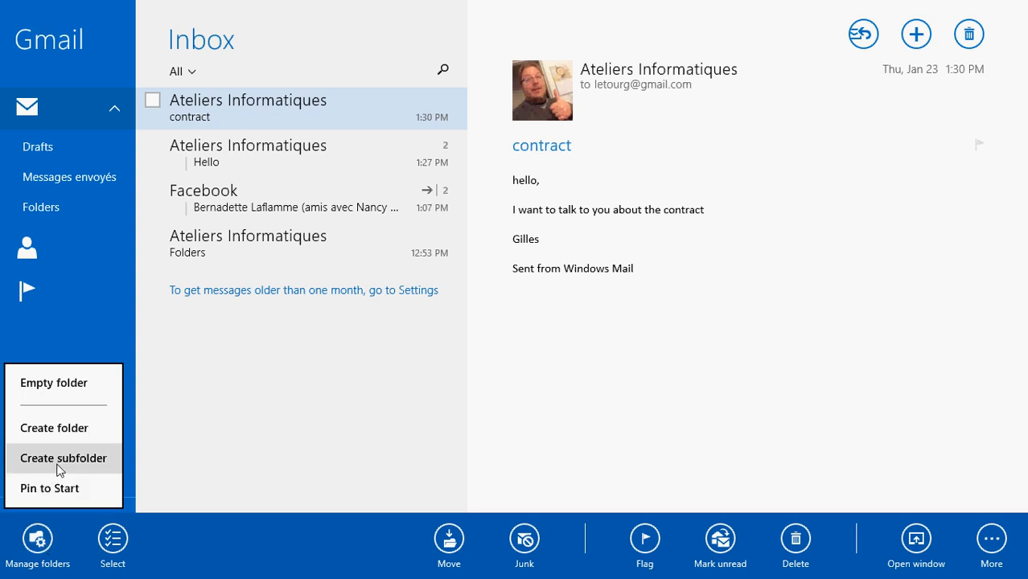
{"action": "mouse_move", "coordinate": [71, 465]}
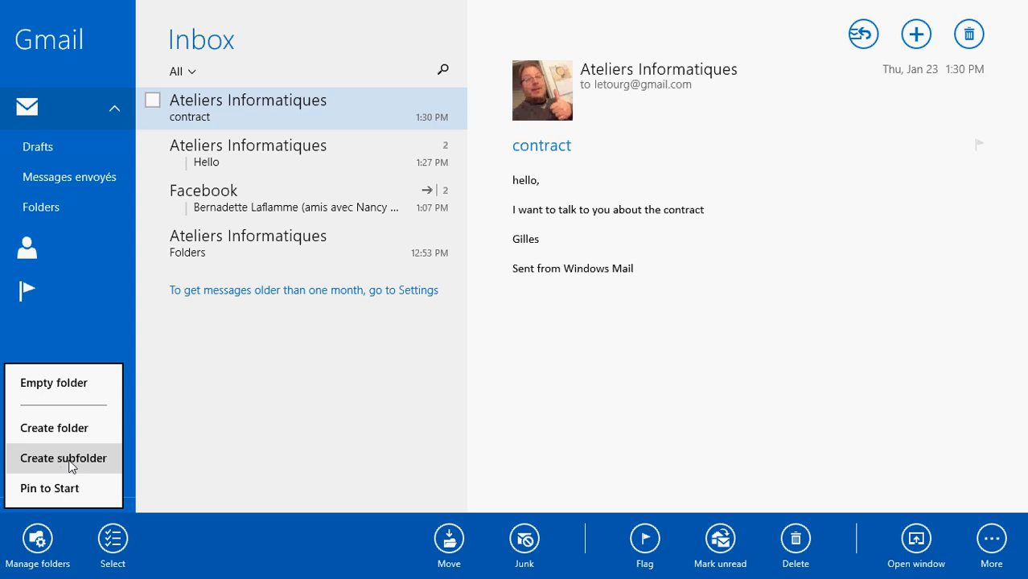
{"action": "left_click", "coordinate": [62, 457]}
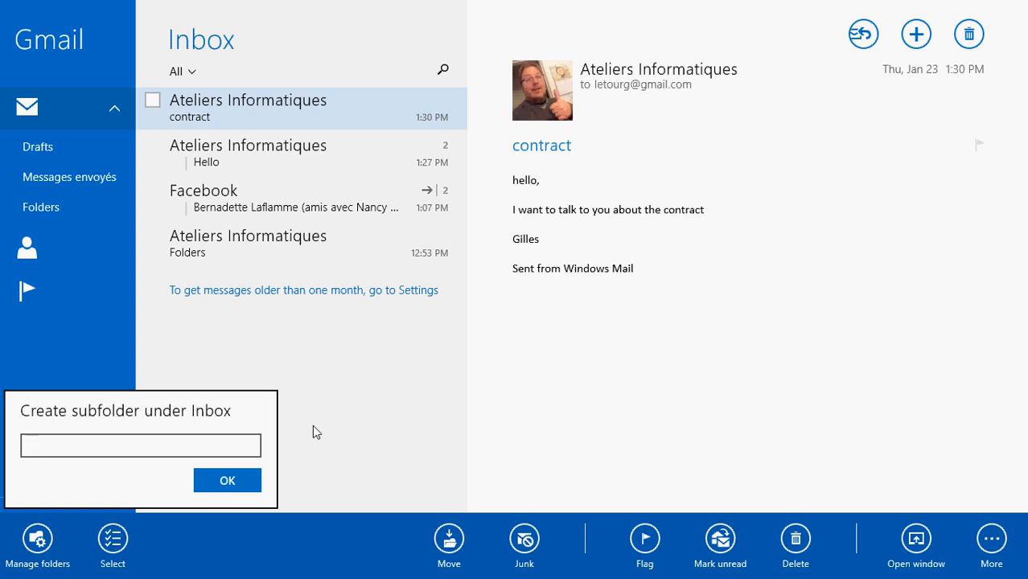
Step: Name the new Inbox subfolder 'computer lessons', create it, and dismiss the confirmation
{"action": "left_click", "coordinate": [140, 445]}
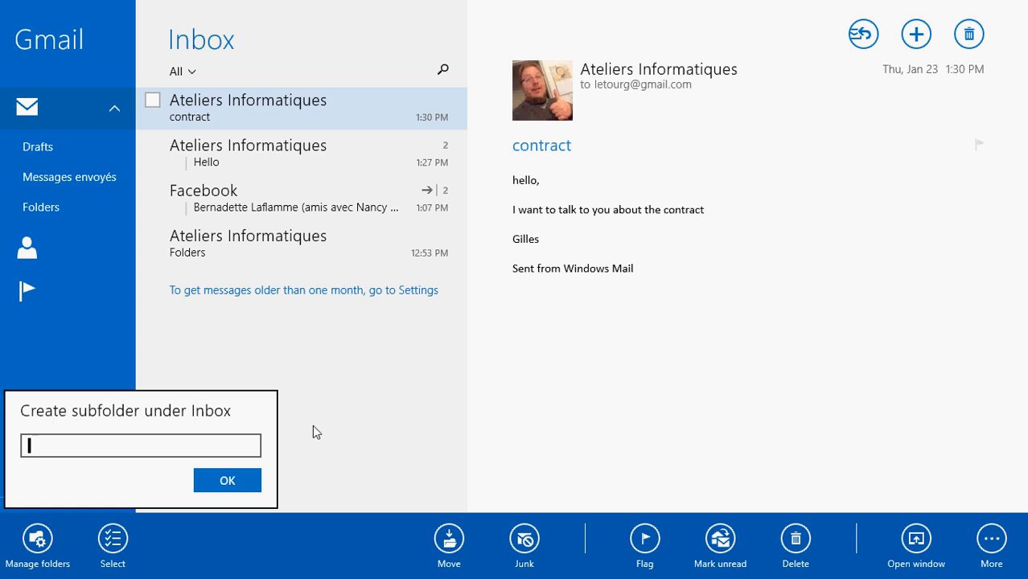
{"action": "type", "text": "computer lessons"}
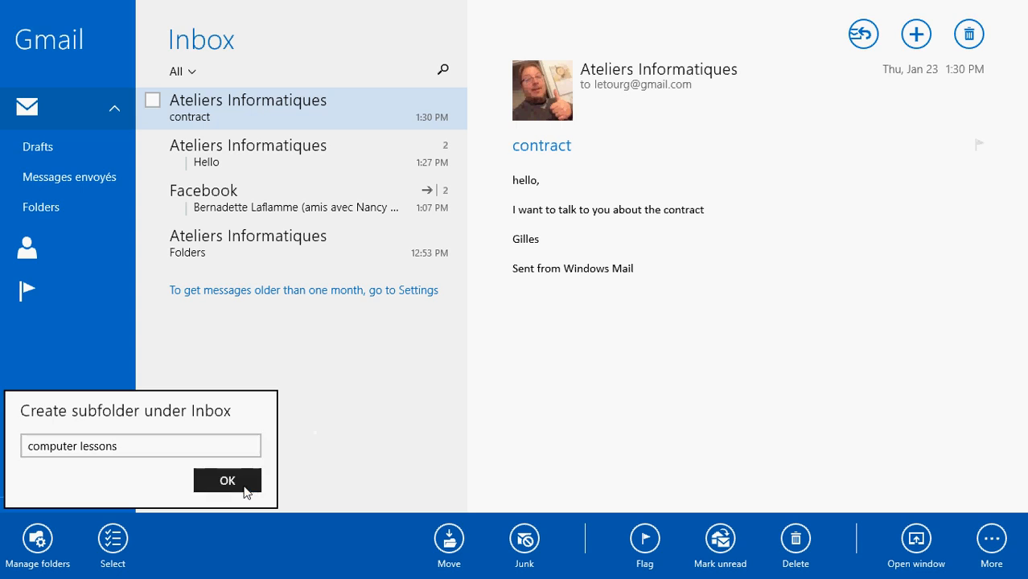
{"action": "left_click", "coordinate": [227, 480]}
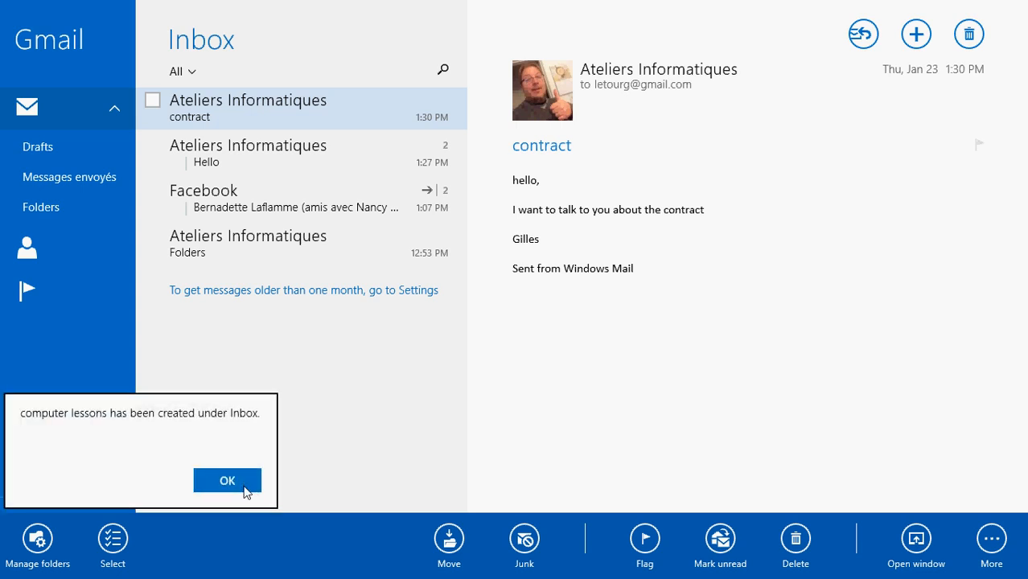
{"action": "left_click", "coordinate": [227, 480]}
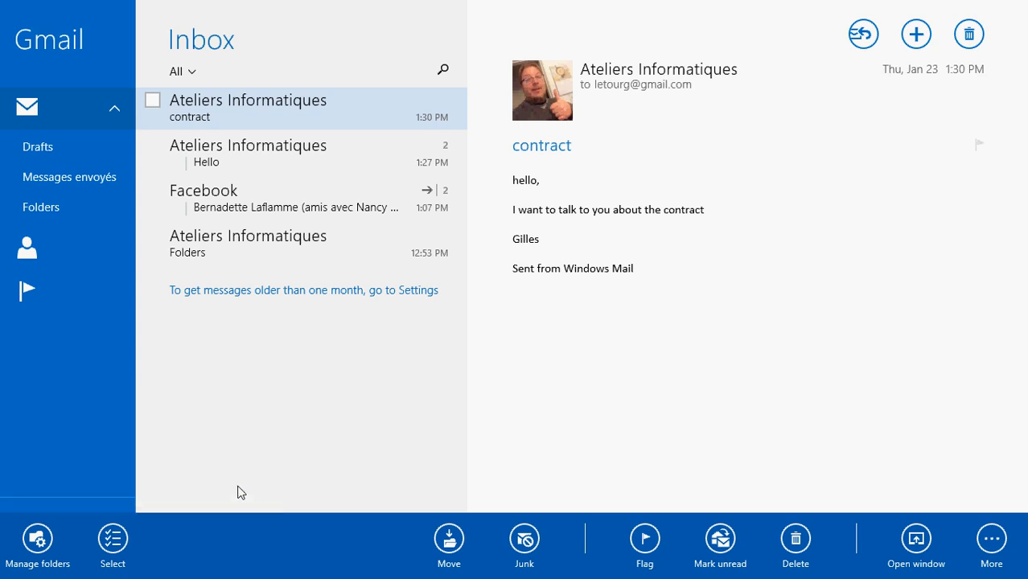
Step: Open the 'Folders' message from Ateliers Informatiques and check it for actions
{"action": "left_click", "coordinate": [41, 206]}
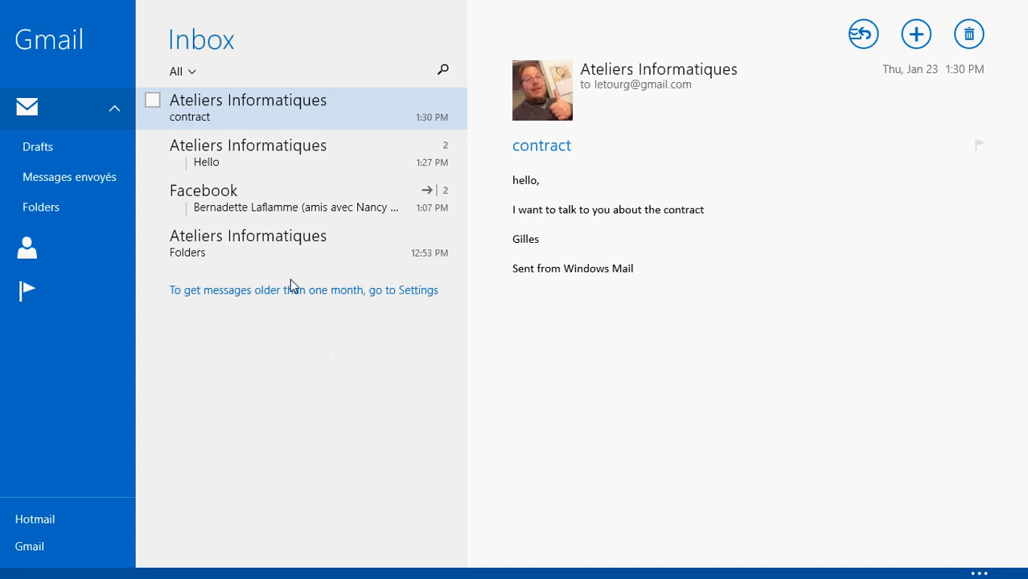
{"action": "left_click", "coordinate": [248, 244]}
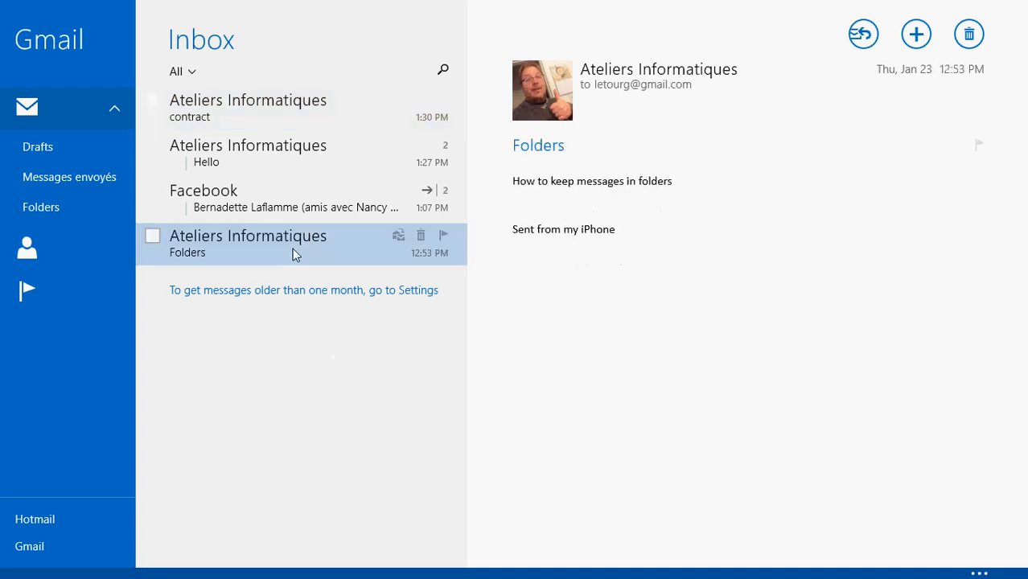
{"action": "mouse_move", "coordinate": [563, 351]}
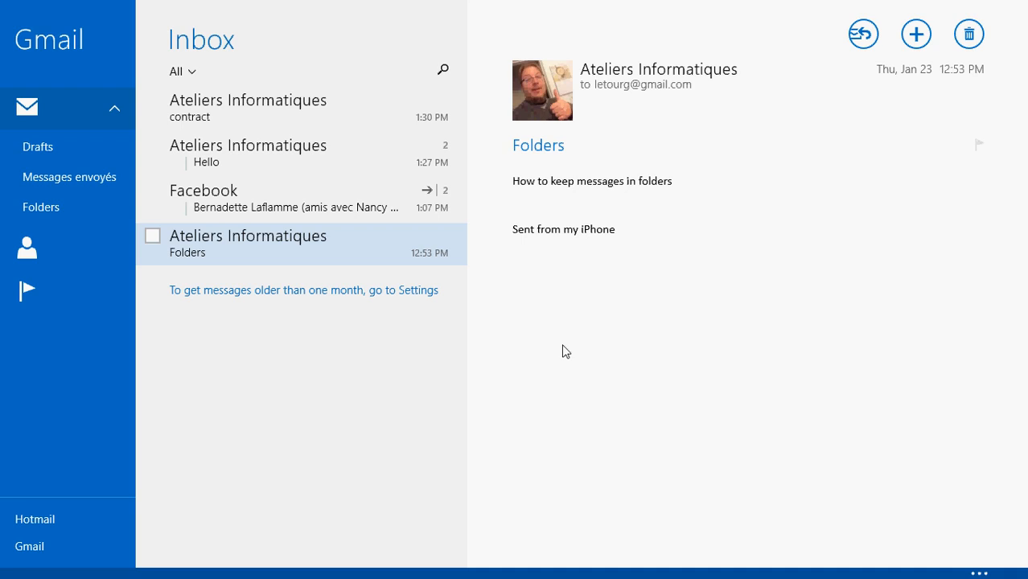
{"action": "mouse_move", "coordinate": [545, 435]}
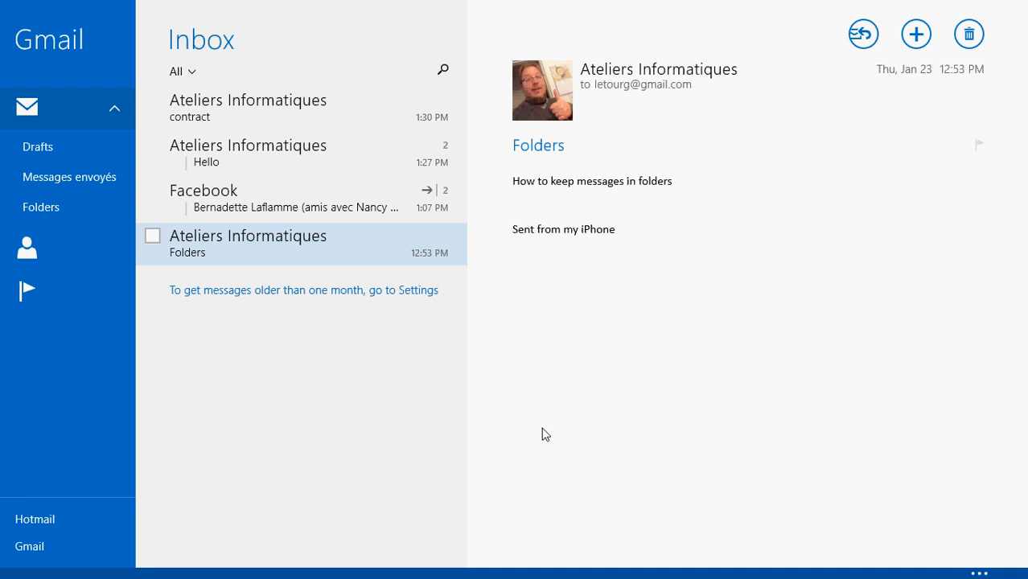
{"action": "mouse_move", "coordinate": [530, 464]}
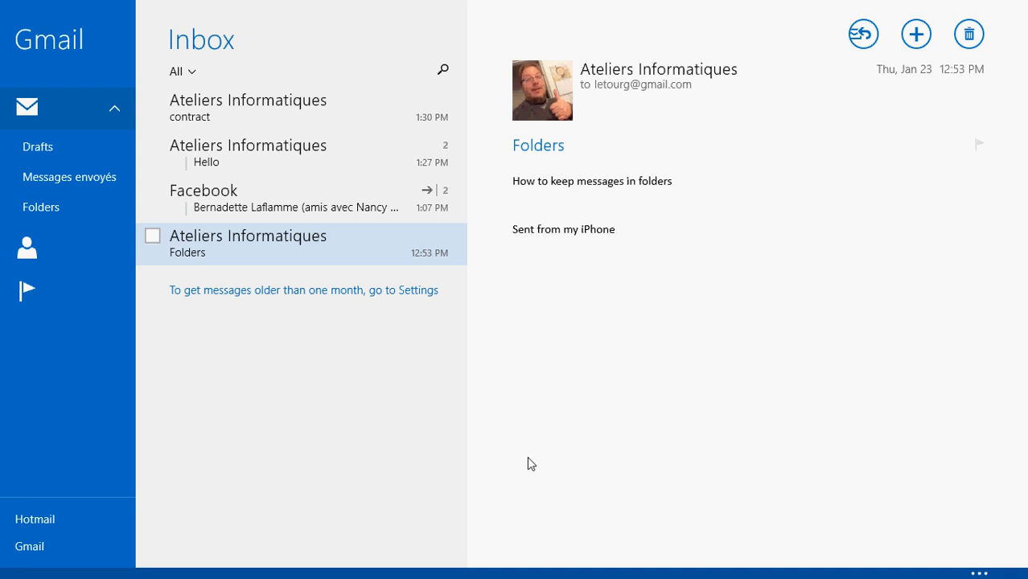
{"action": "left_click", "coordinate": [153, 235]}
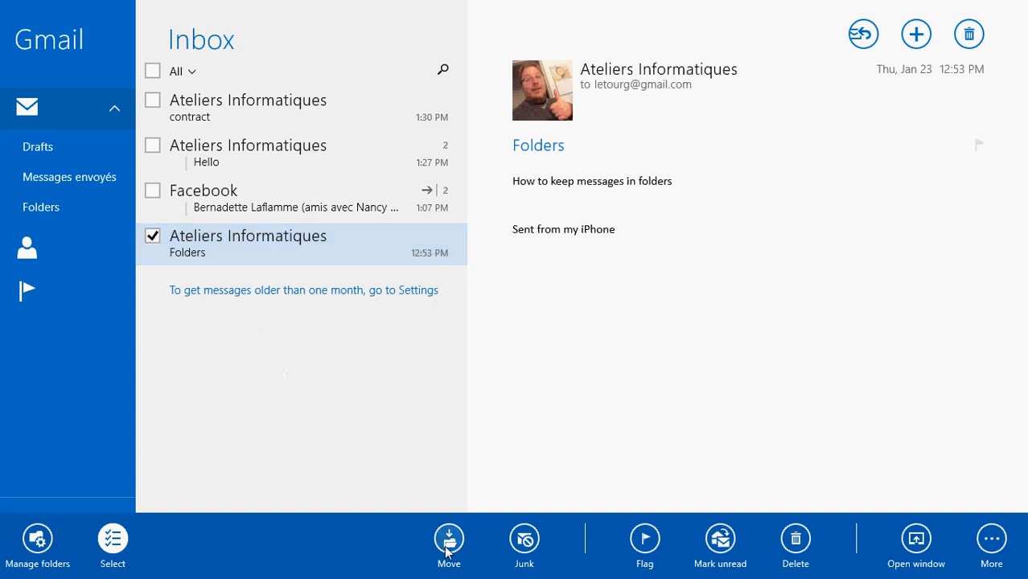
Step: Move the checked 'Folders' message into the computer lessons folder
{"action": "left_click", "coordinate": [448, 539]}
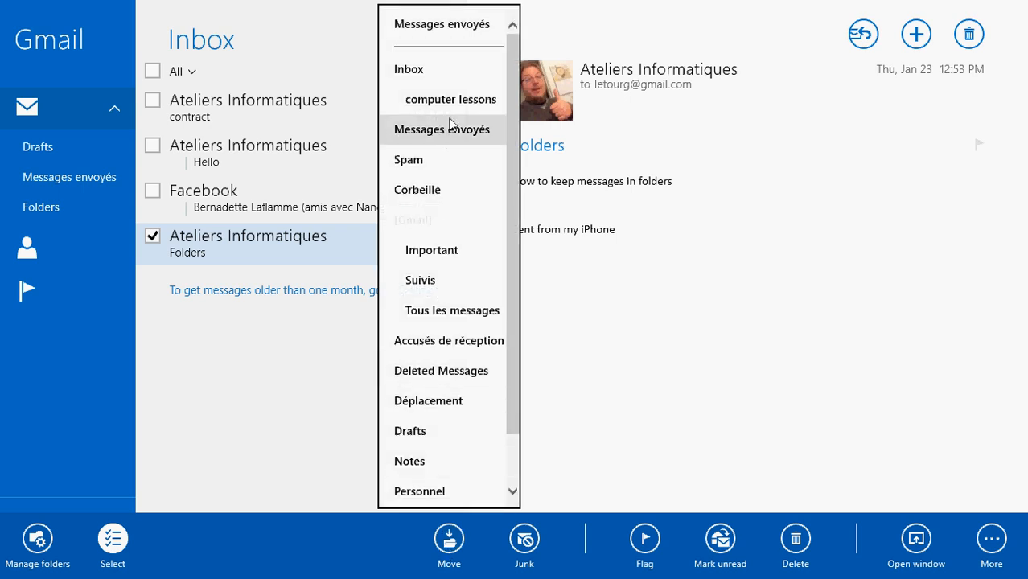
{"action": "left_click", "coordinate": [409, 68]}
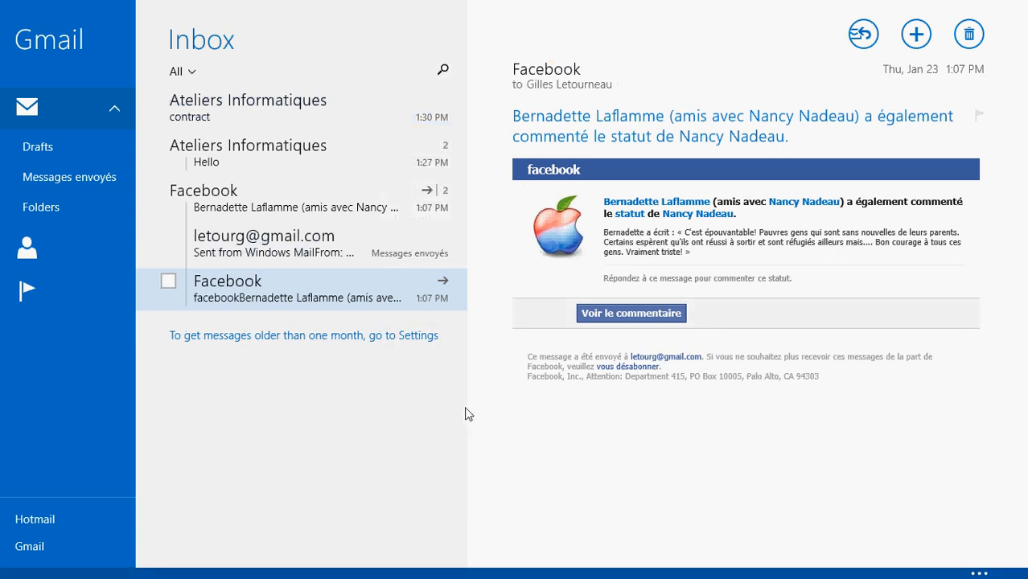
Step: Check that computer lessons holds the 'Folders' message, then reopen the folder list
{"action": "left_click", "coordinate": [41, 207]}
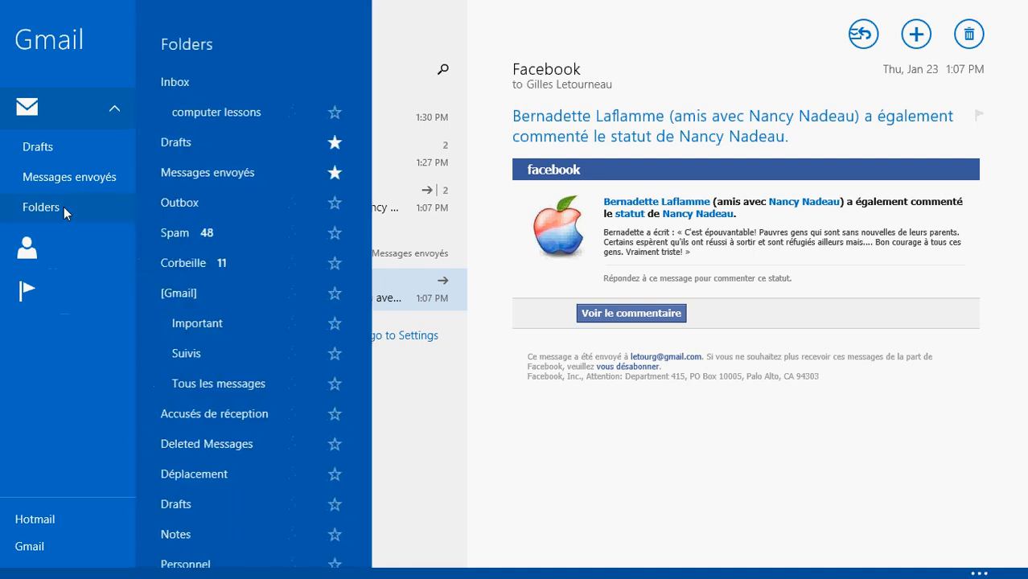
{"action": "left_click", "coordinate": [216, 112]}
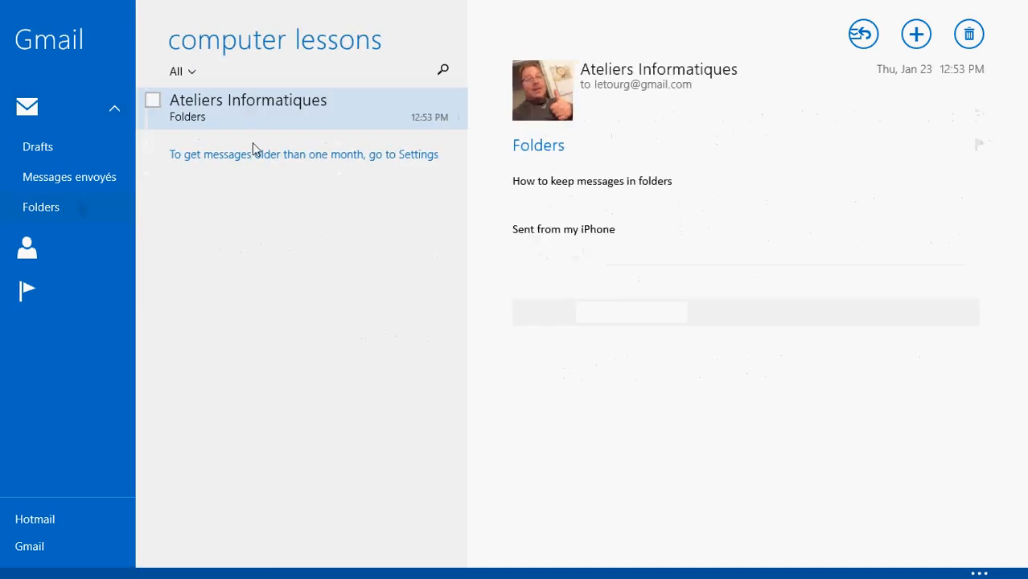
{"action": "mouse_move", "coordinate": [263, 247]}
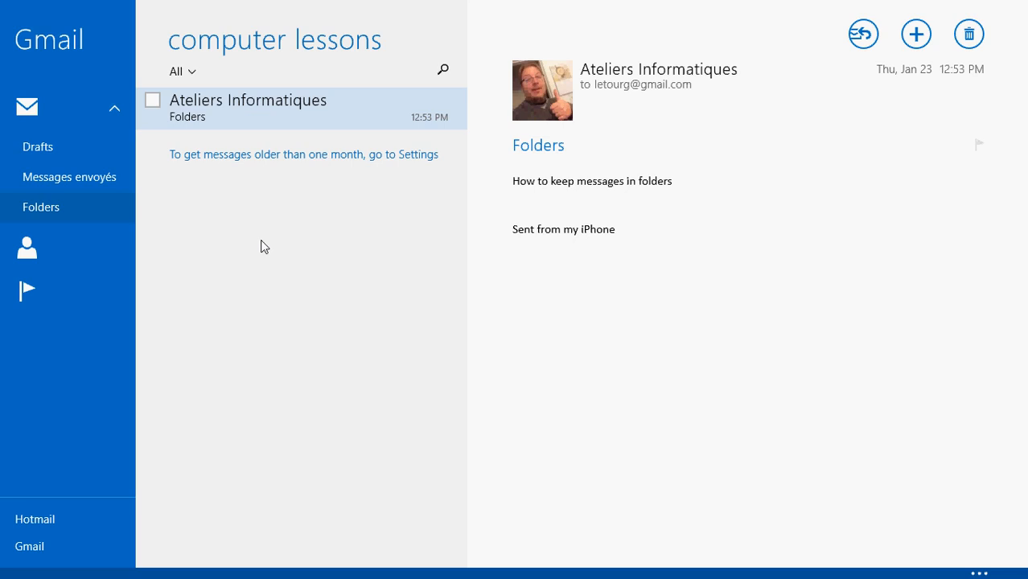
{"action": "mouse_move", "coordinate": [289, 350]}
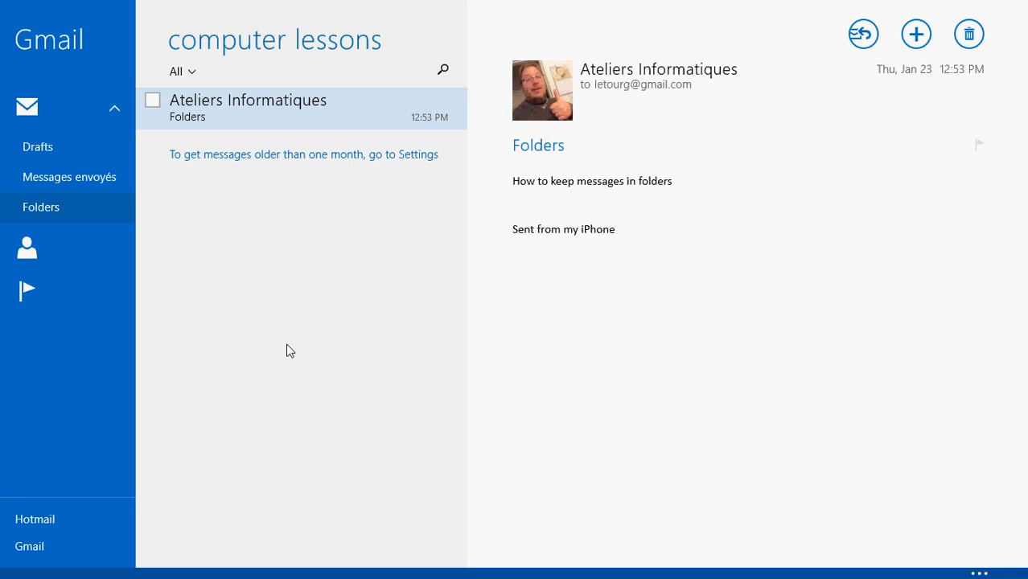
{"action": "mouse_move", "coordinate": [87, 241]}
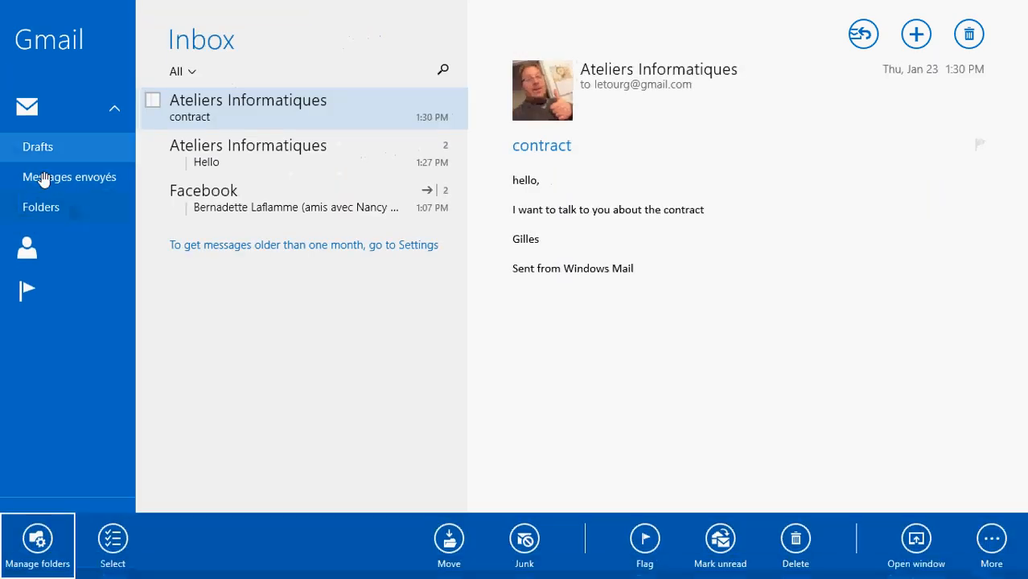
{"action": "left_click", "coordinate": [41, 207]}
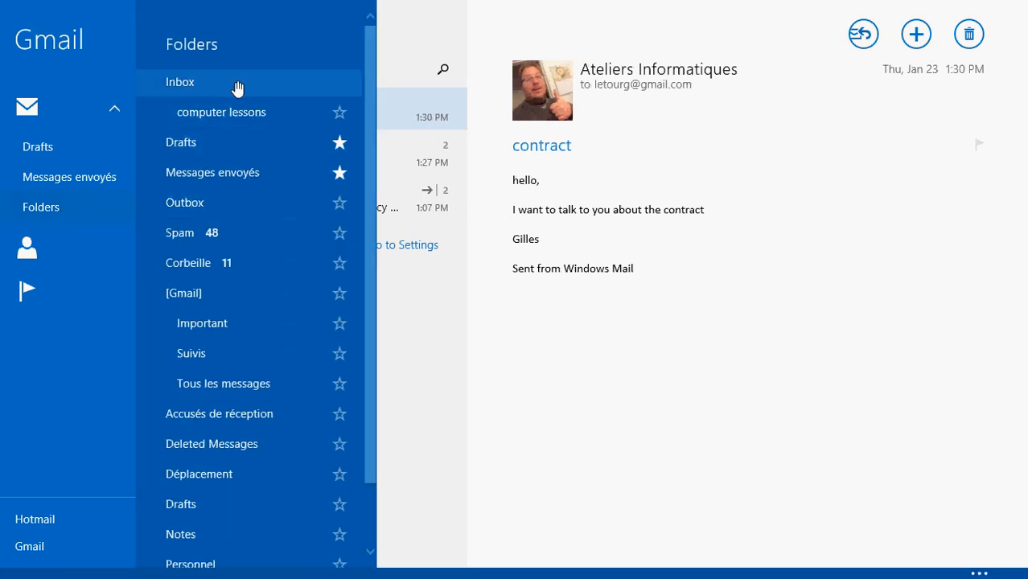
Step: Pick Inbox from the Folders flyout to show the 'contract' message again
{"action": "left_click", "coordinate": [180, 81]}
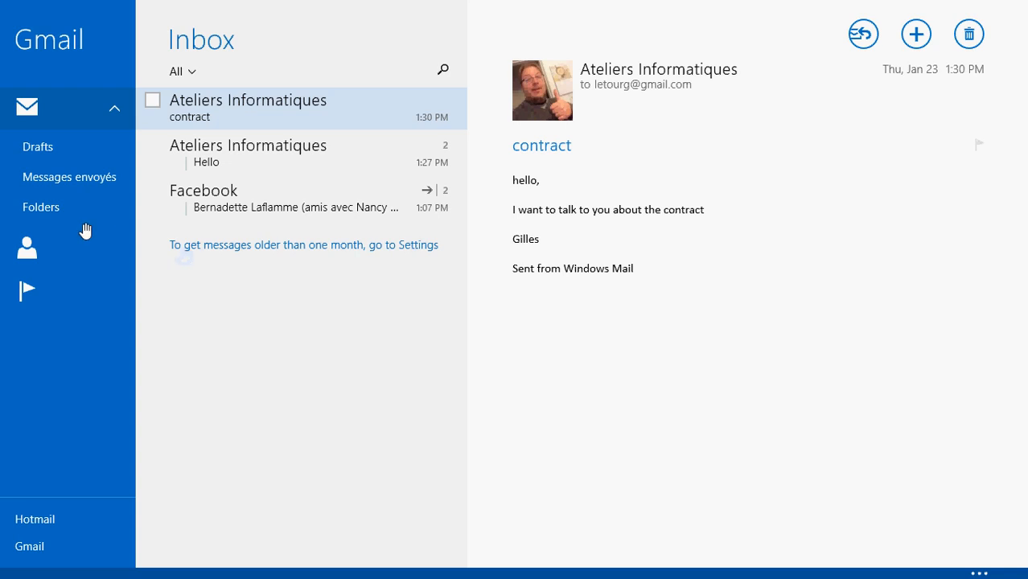
Step: Open computer lessons from the Folders flyout to view the moved 'Folders' message
{"action": "left_click", "coordinate": [41, 207]}
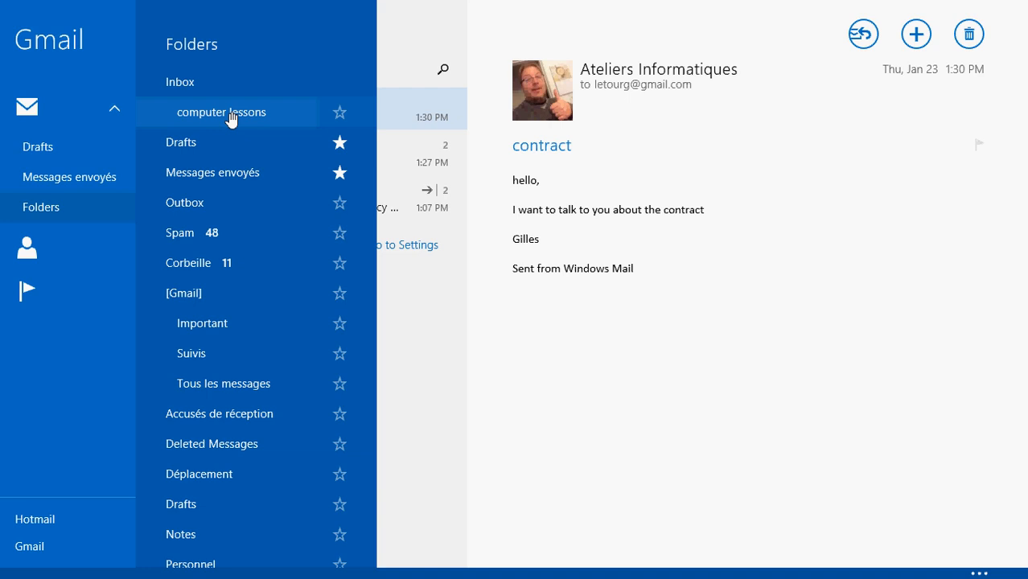
{"action": "left_click", "coordinate": [221, 112]}
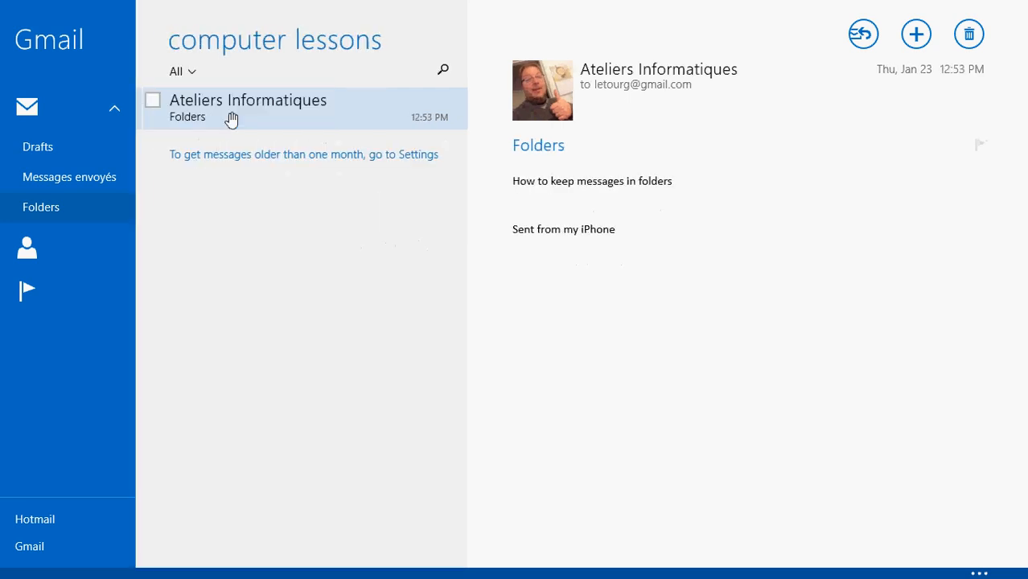
{"action": "mouse_move", "coordinate": [228, 24]}
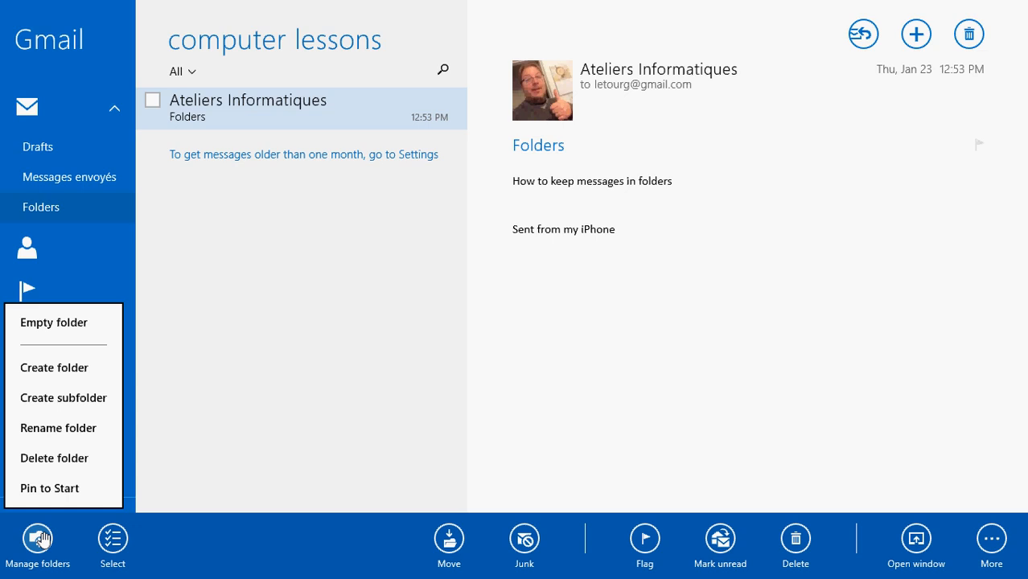
{"action": "mouse_move", "coordinate": [58, 427]}
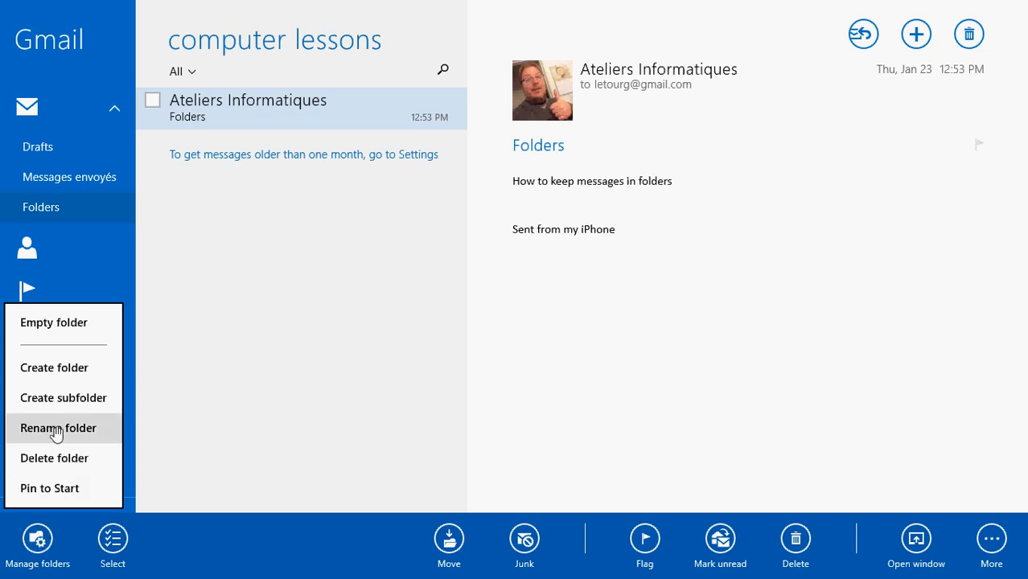
{"action": "mouse_move", "coordinate": [54, 458]}
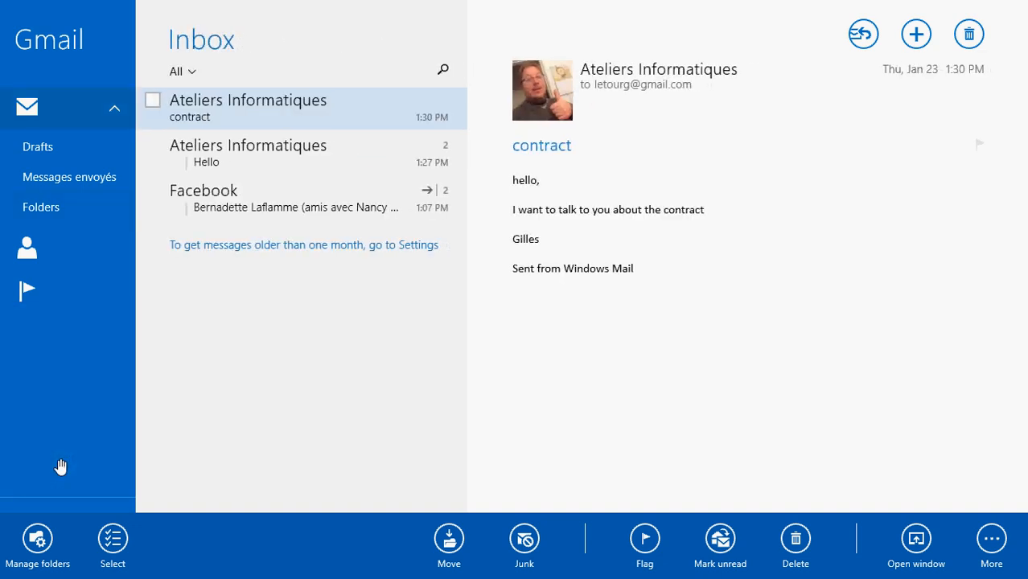
{"action": "mouse_move", "coordinate": [66, 232]}
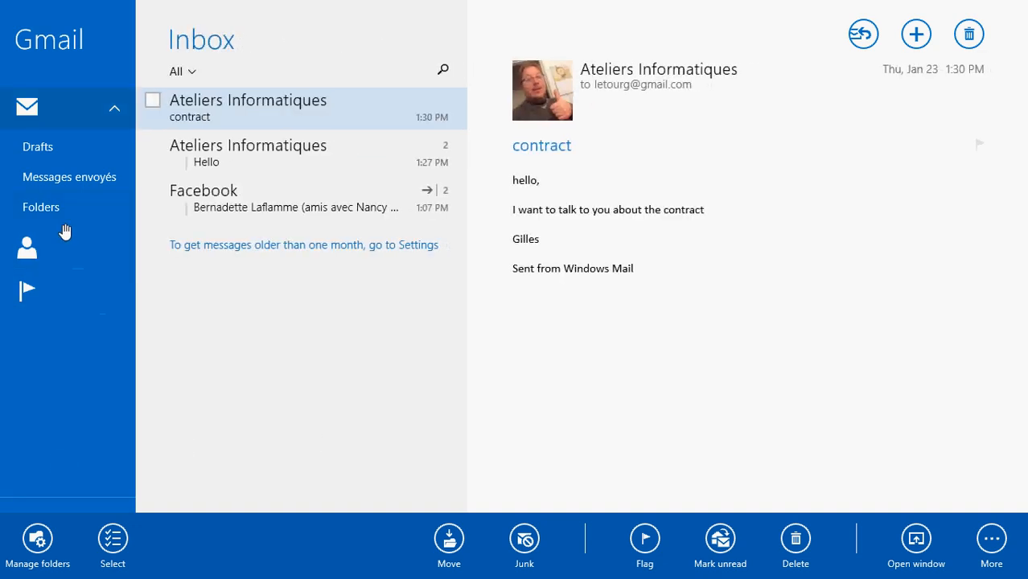
Step: Open the Corbeille trash folder from the Gmail folder list
{"action": "left_click", "coordinate": [40, 207]}
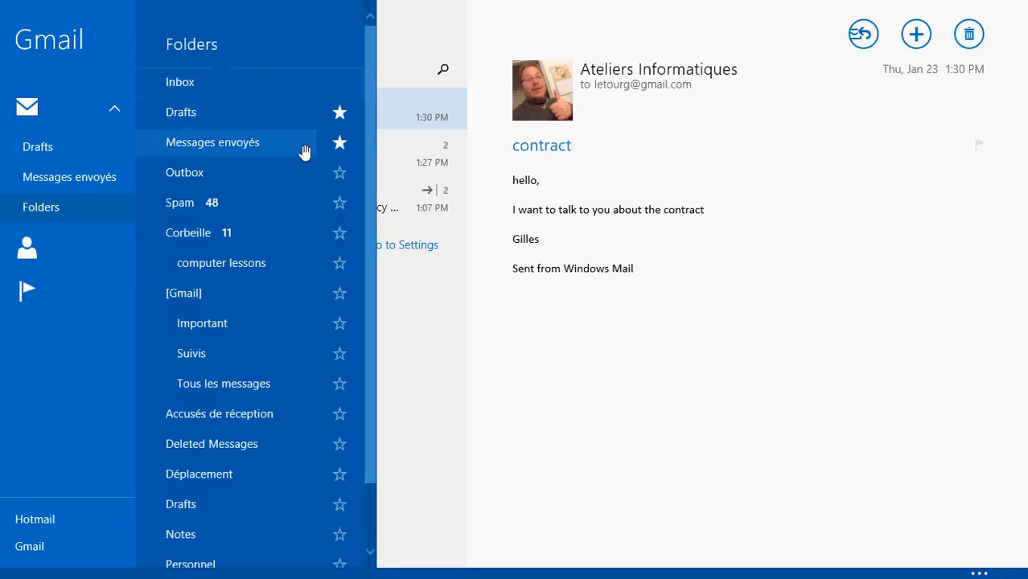
{"action": "mouse_move", "coordinate": [607, 450]}
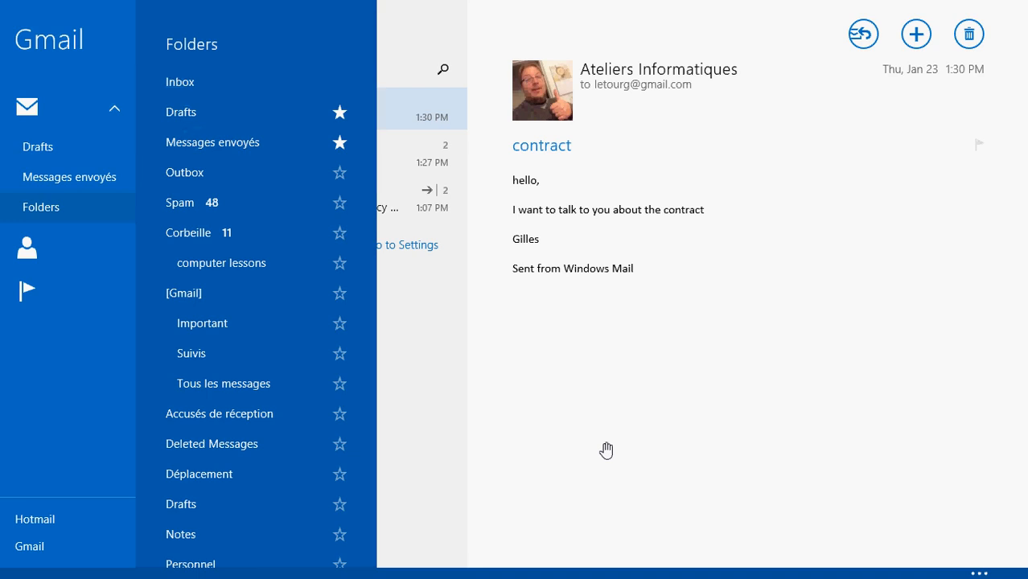
{"action": "mouse_move", "coordinate": [604, 522]}
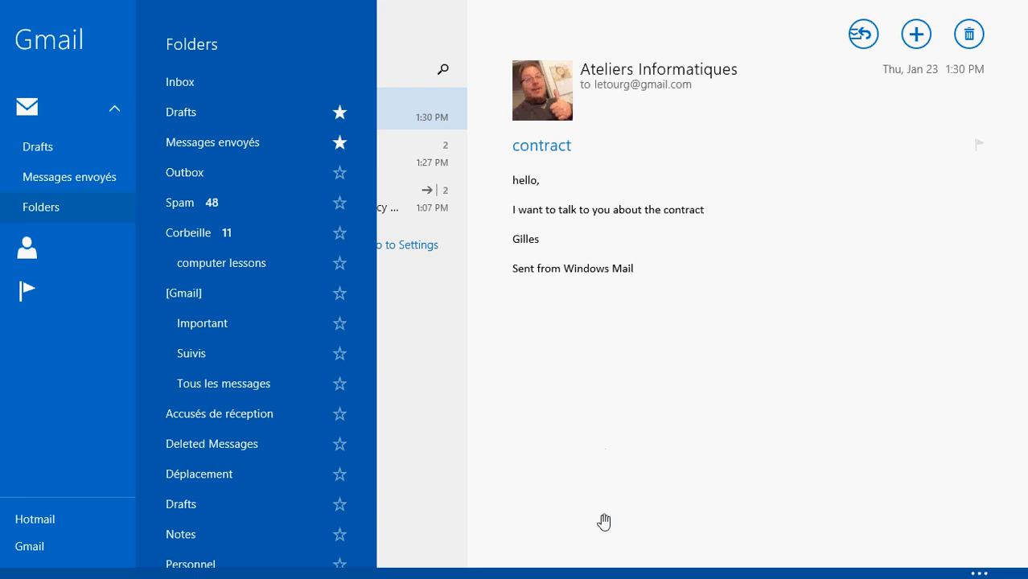
{"action": "mouse_move", "coordinate": [497, 435]}
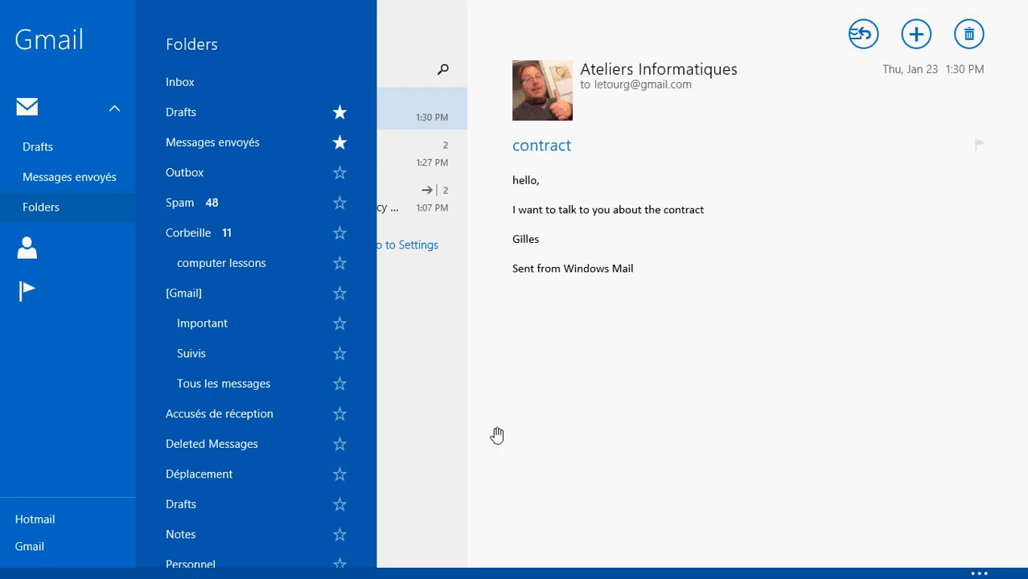
{"action": "mouse_move", "coordinate": [494, 432]}
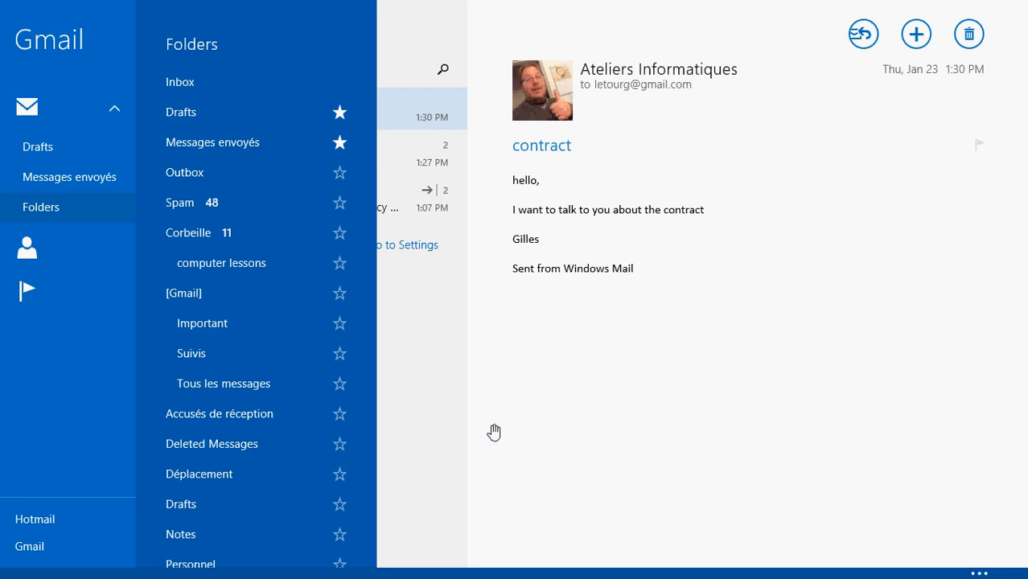
{"action": "mouse_move", "coordinate": [221, 263]}
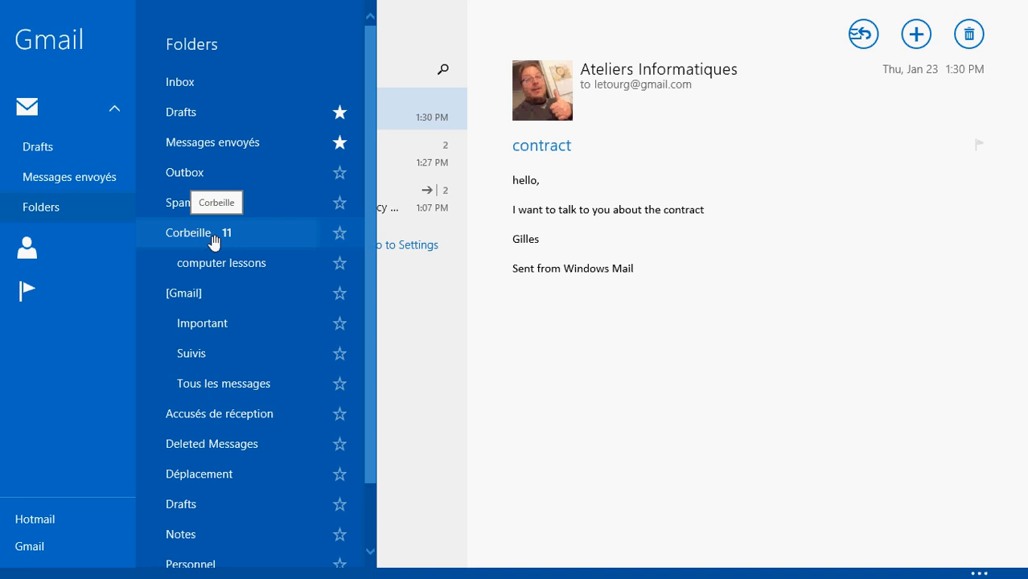
{"action": "left_click", "coordinate": [189, 232]}
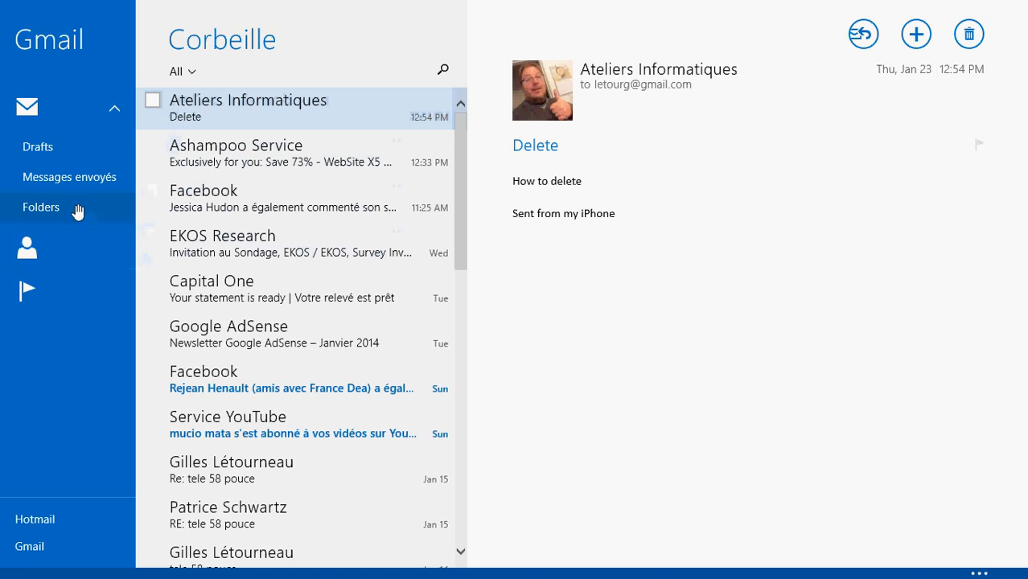
{"action": "mouse_move", "coordinate": [77, 210]}
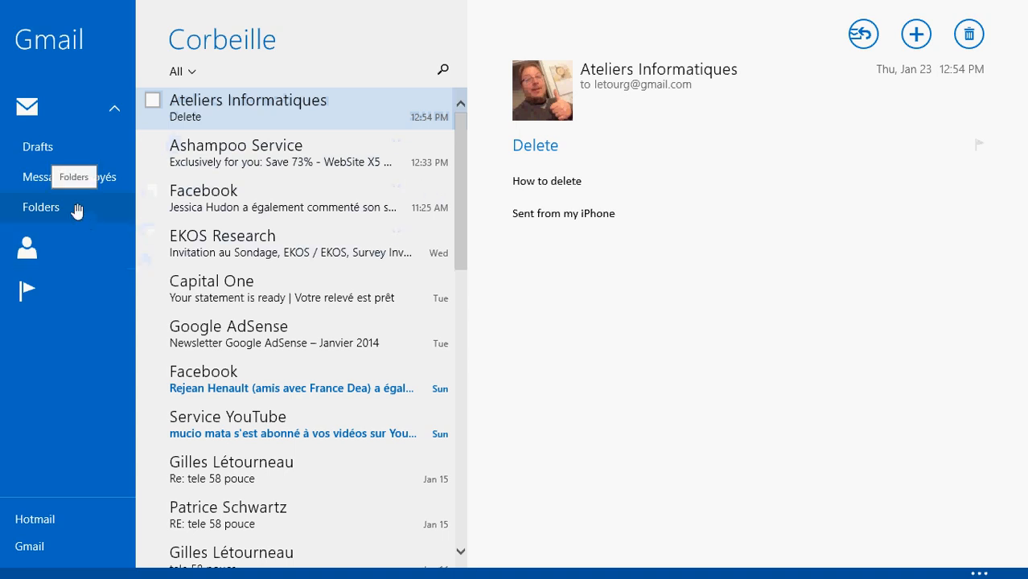
{"action": "left_click", "coordinate": [41, 207]}
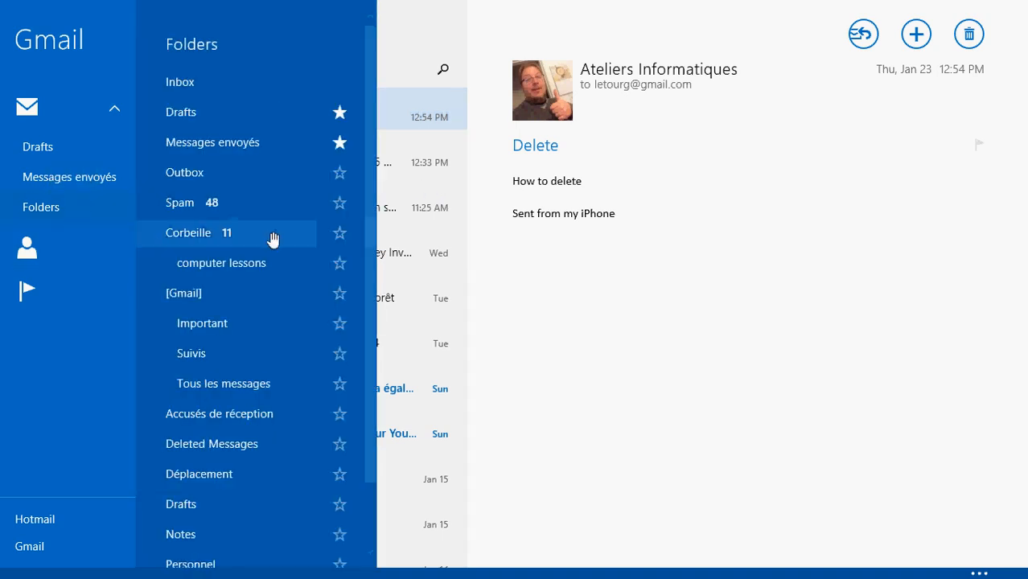
{"action": "mouse_move", "coordinate": [273, 237]}
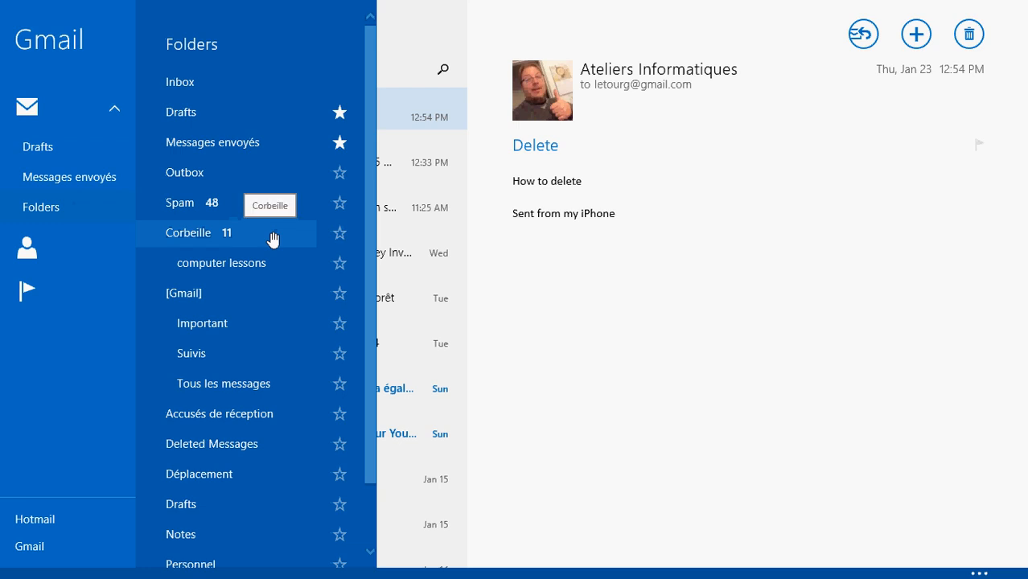
{"action": "left_click", "coordinate": [221, 263]}
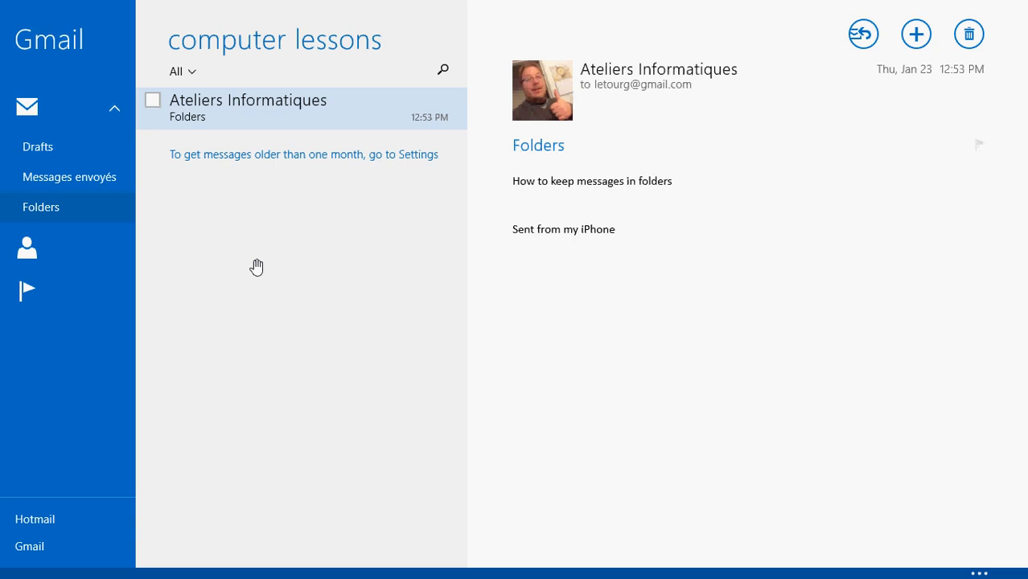
{"action": "mouse_move", "coordinate": [111, 205]}
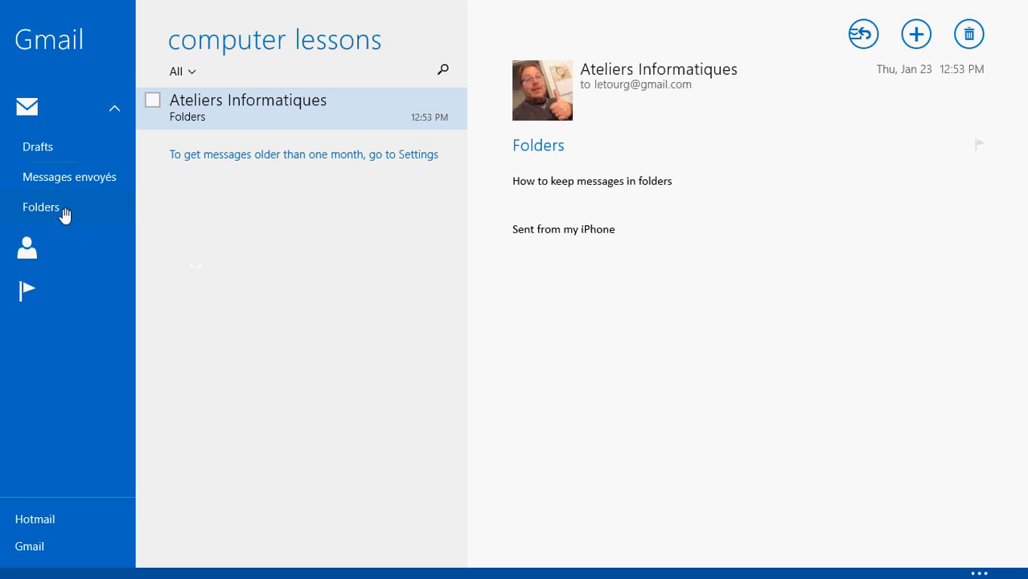
Step: Open Corbeille and delete all the selected trash messages
{"action": "left_click", "coordinate": [40, 207]}
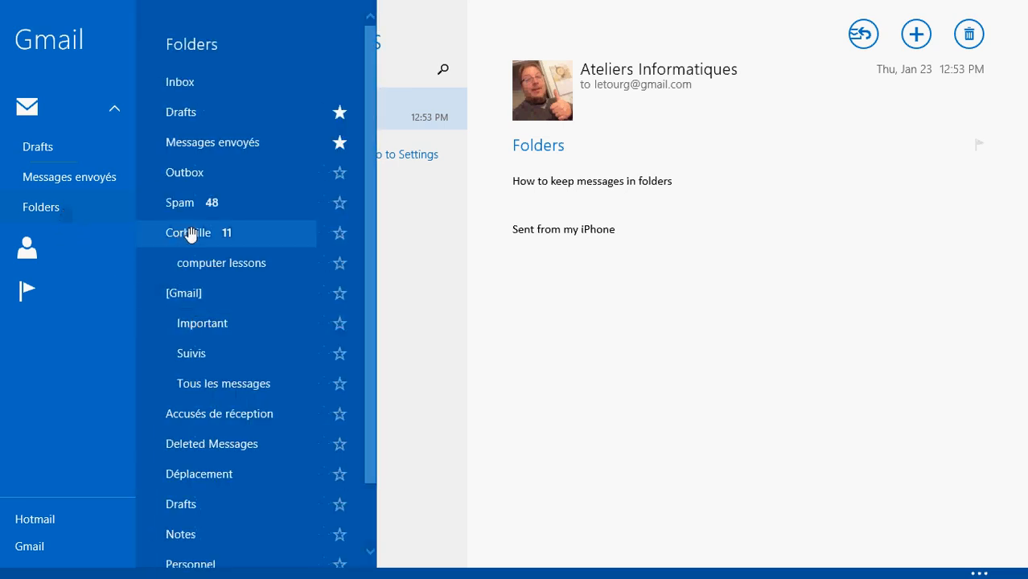
{"action": "left_click", "coordinate": [188, 232]}
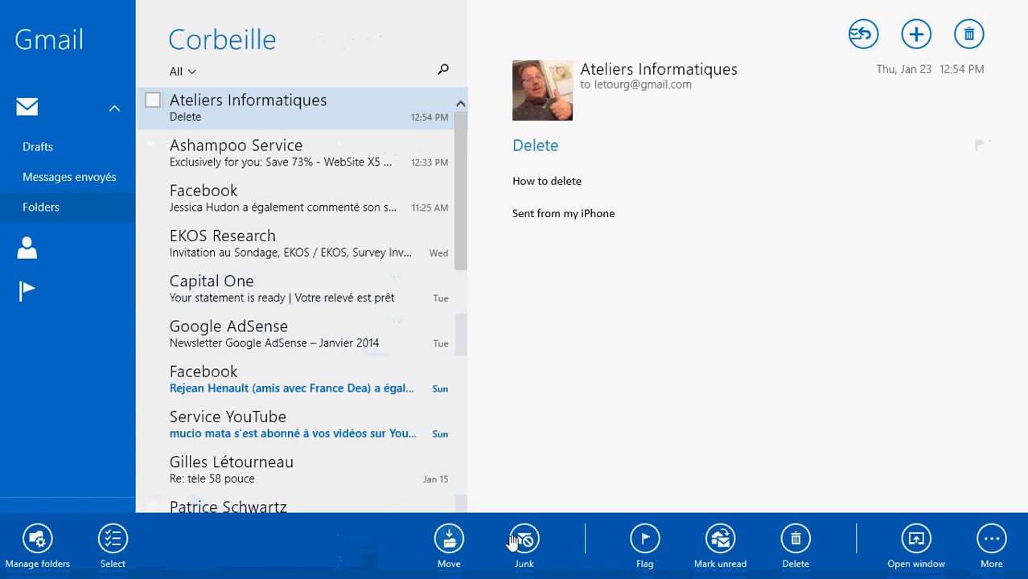
{"action": "mouse_move", "coordinate": [335, 395]}
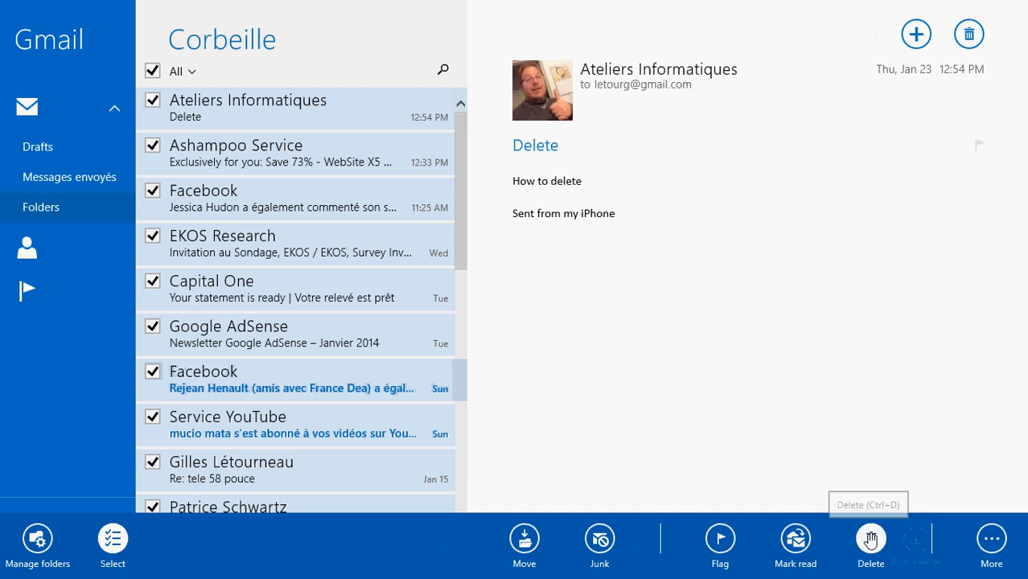
{"action": "left_click", "coordinate": [870, 538]}
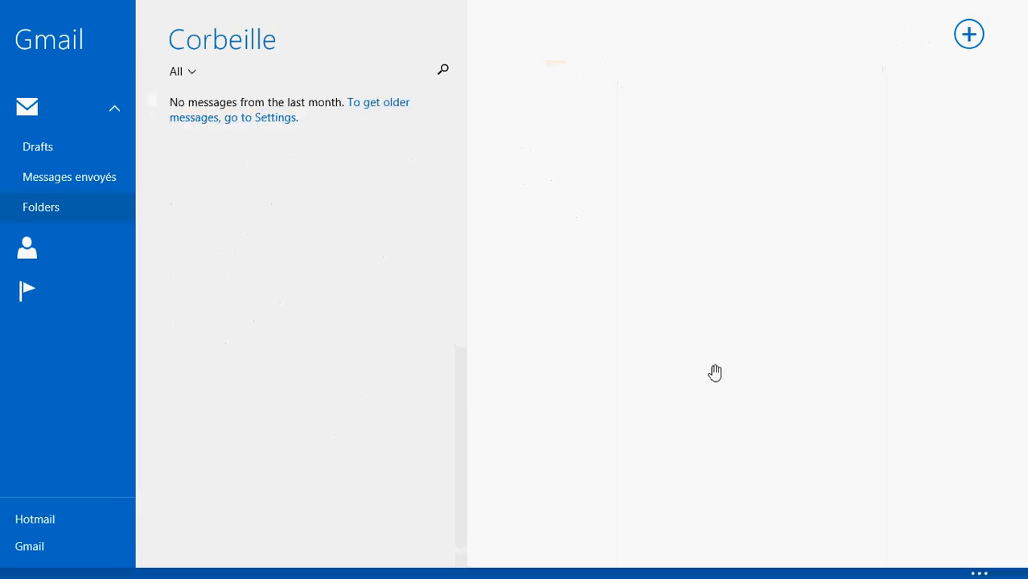
{"action": "mouse_move", "coordinate": [196, 465]}
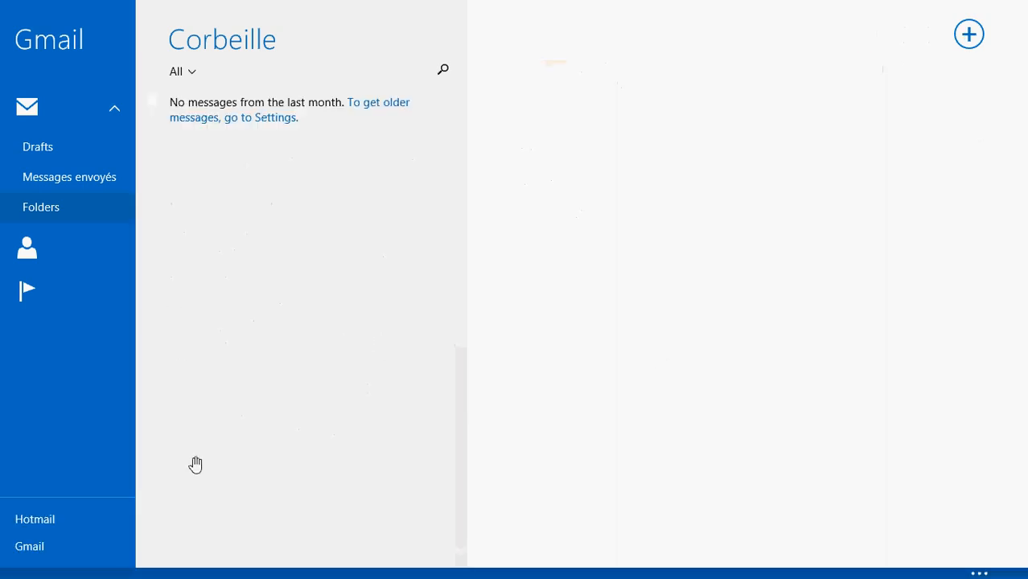
{"action": "mouse_move", "coordinate": [305, 458]}
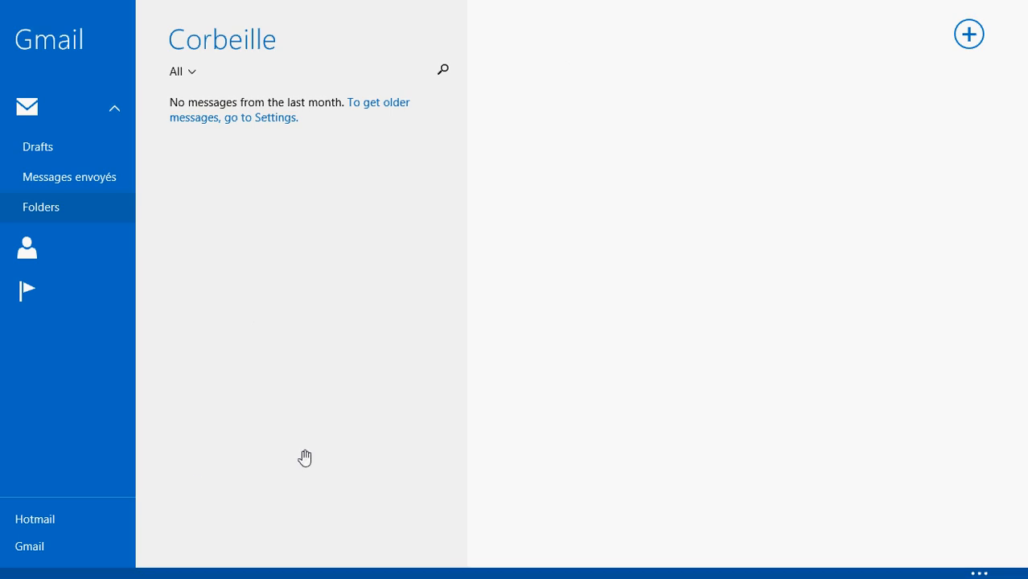
Step: Return to the Gmail Inbox showing the "contract" message
{"action": "left_click", "coordinate": [41, 207]}
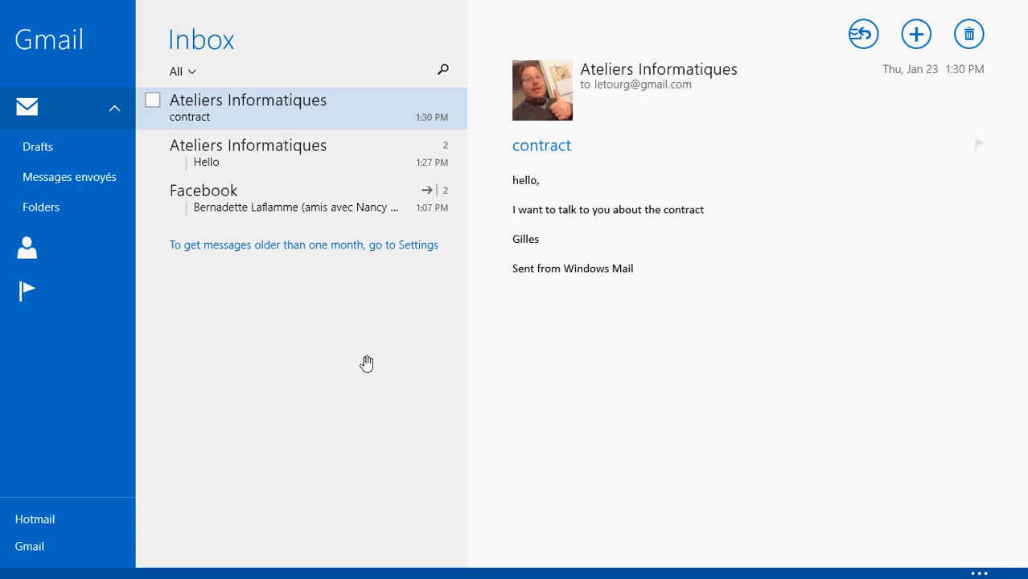
{"action": "mouse_move", "coordinate": [156, 231]}
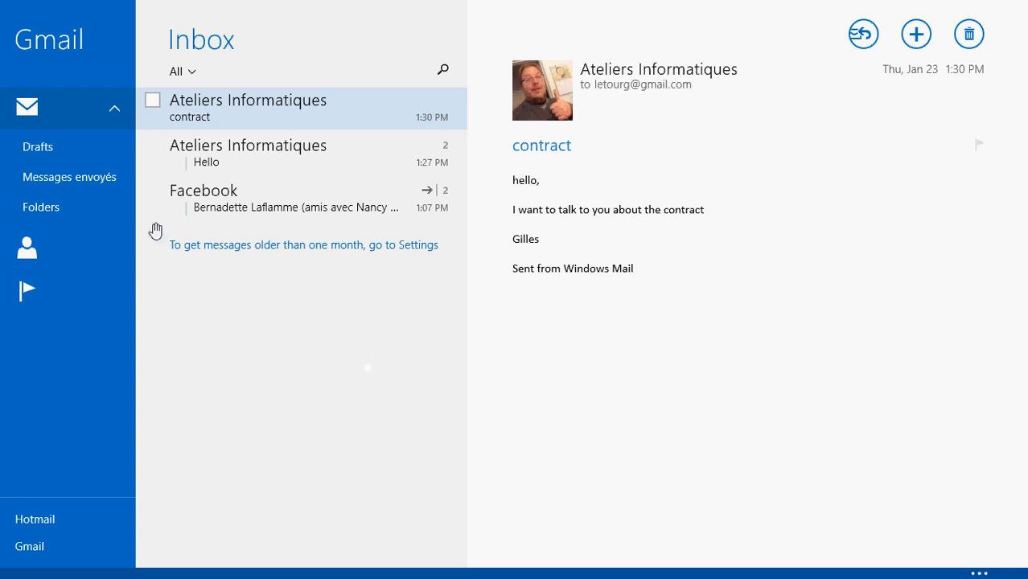
{"action": "mouse_move", "coordinate": [70, 215]}
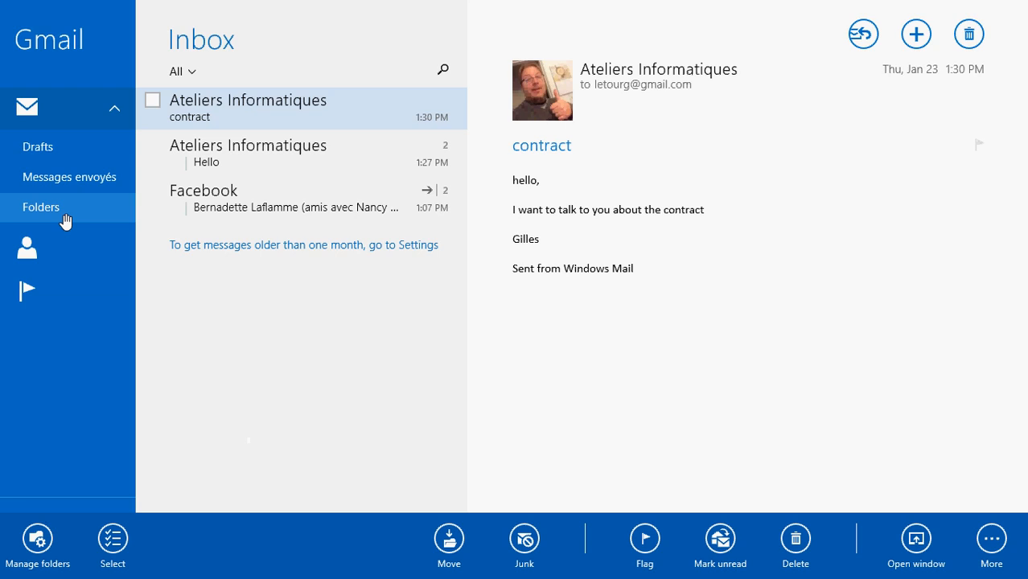
Step: Rename the computer lessons folder to 'test'
{"action": "left_click", "coordinate": [41, 207]}
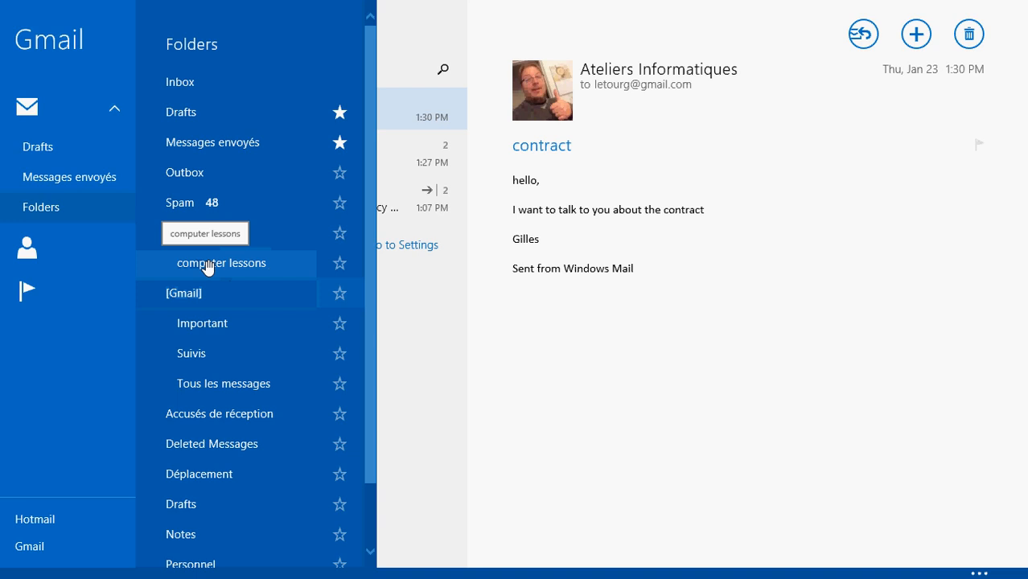
{"action": "left_click", "coordinate": [221, 263]}
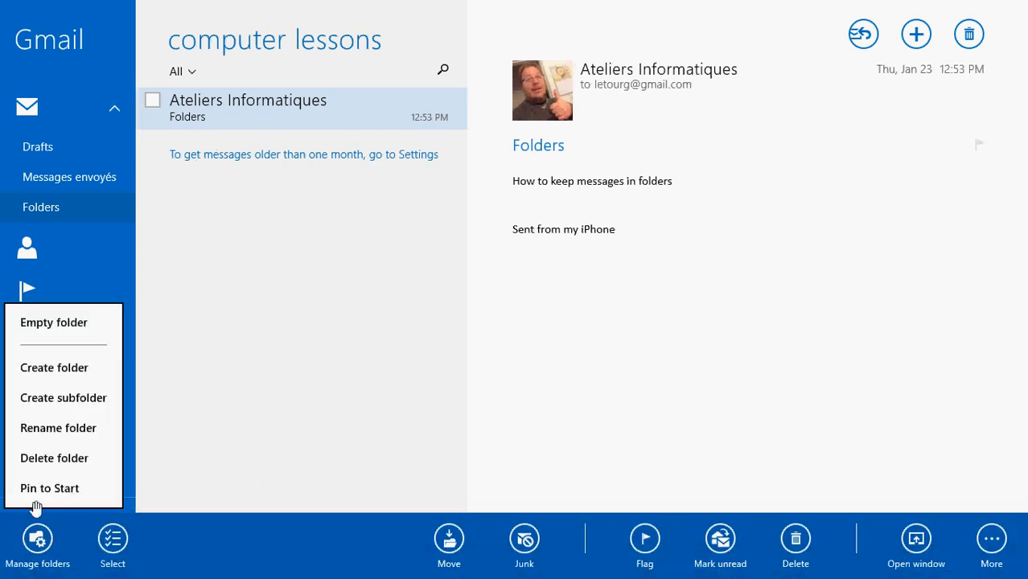
{"action": "left_click", "coordinate": [58, 427]}
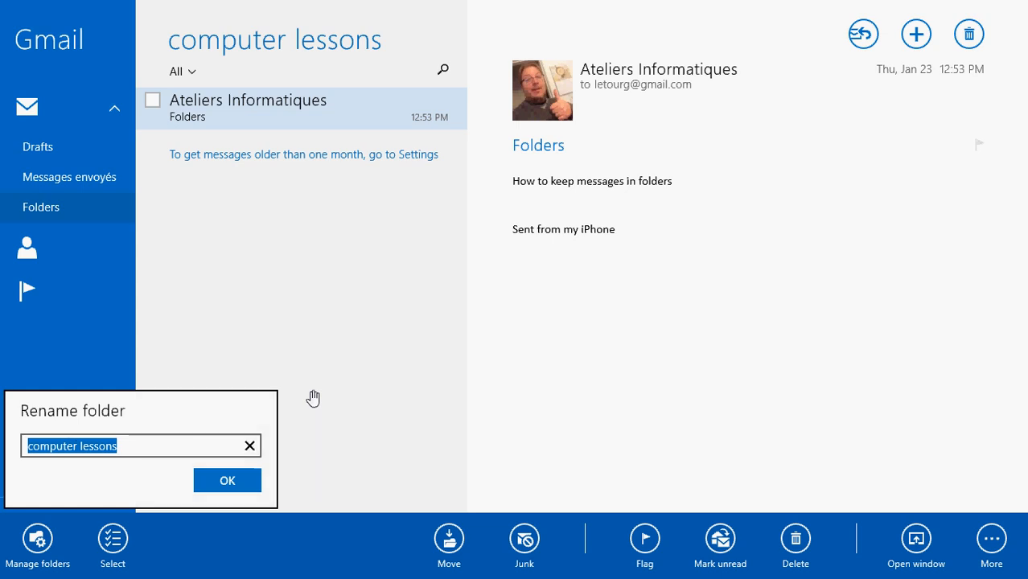
{"action": "type", "text": "test"}
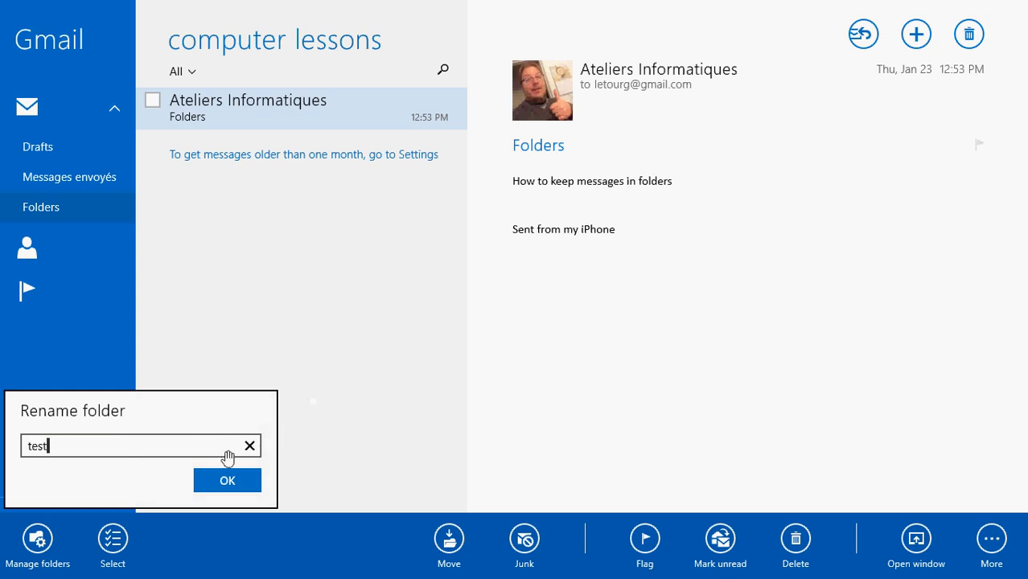
{"action": "left_click", "coordinate": [226, 480]}
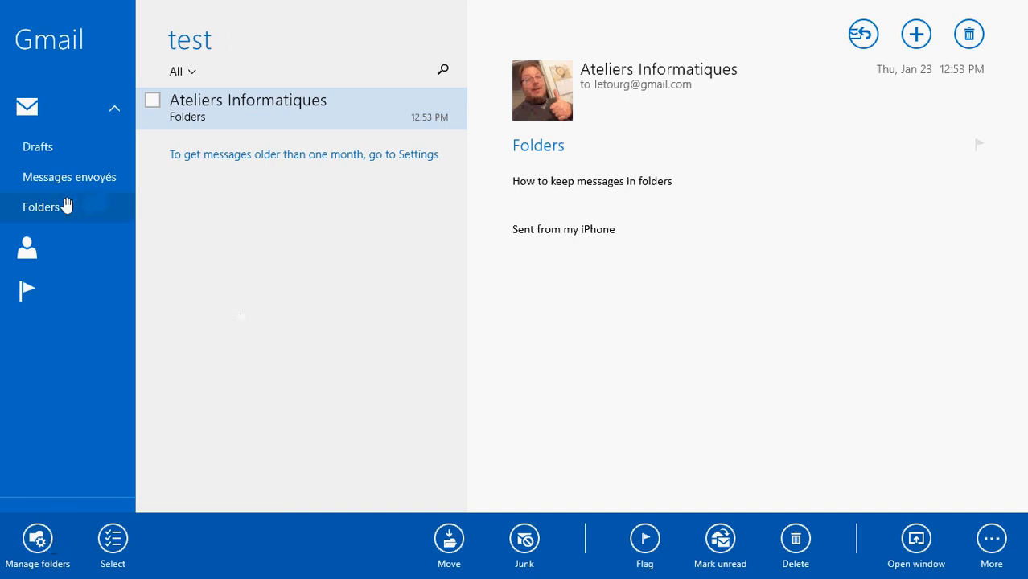
Step: Delete the test folder and reopen the folder list to confirm it's gone
{"action": "left_click", "coordinate": [42, 207]}
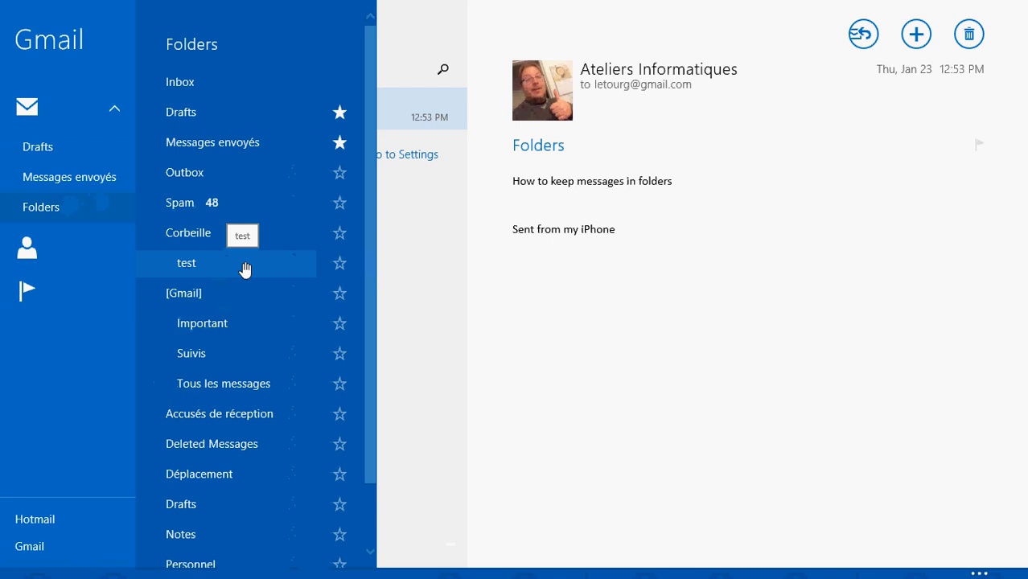
{"action": "left_click", "coordinate": [186, 263]}
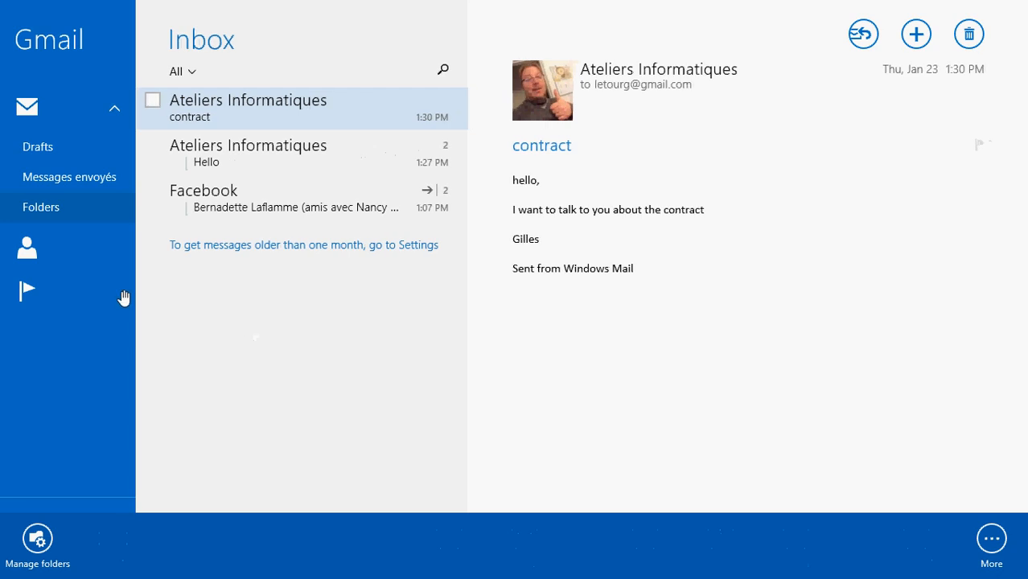
{"action": "left_click", "coordinate": [41, 207]}
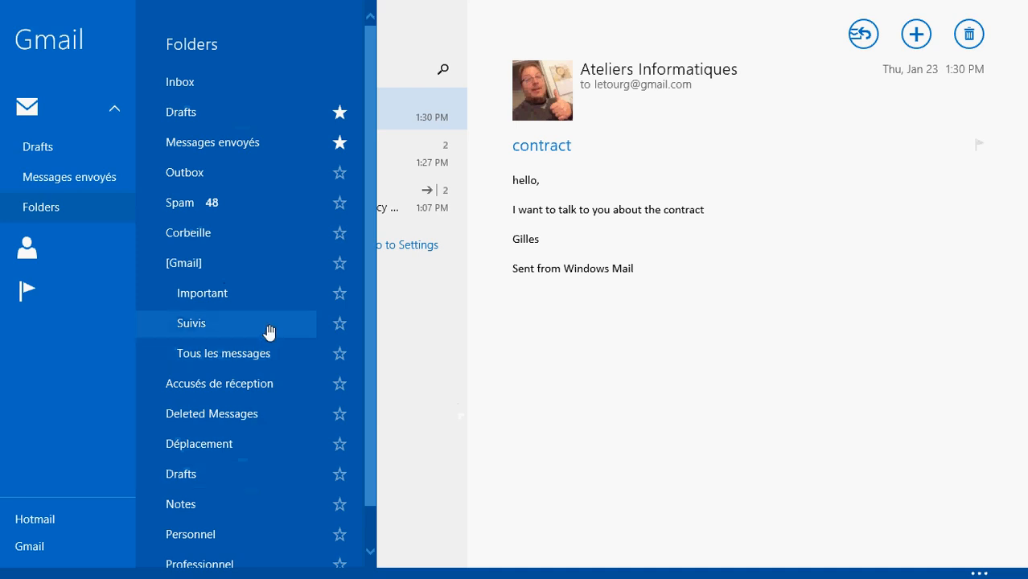
{"action": "mouse_move", "coordinate": [276, 328]}
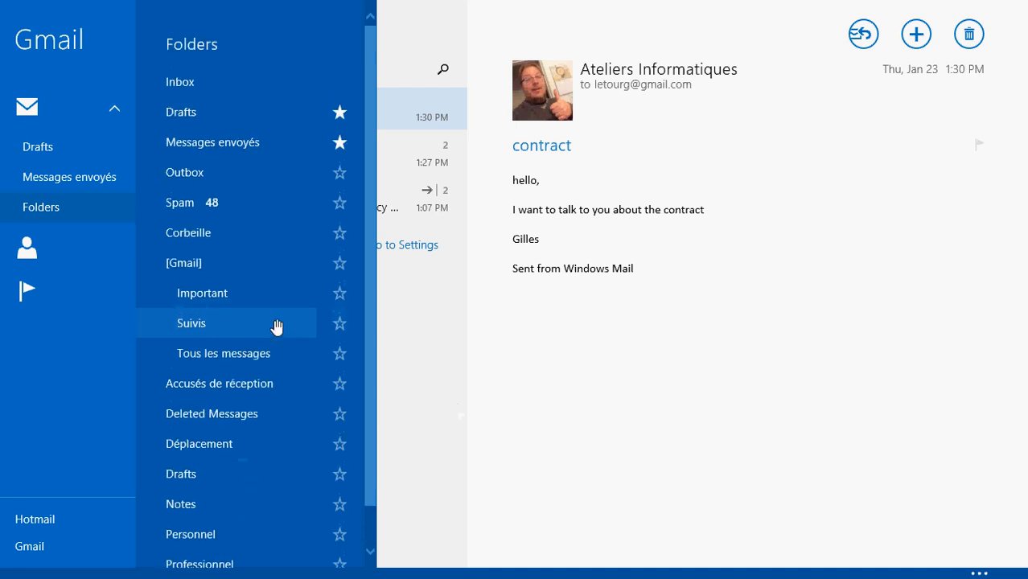
Step: Dismiss the folder list to show the Gmail Inbox's "contract" message
{"action": "left_click", "coordinate": [27, 107]}
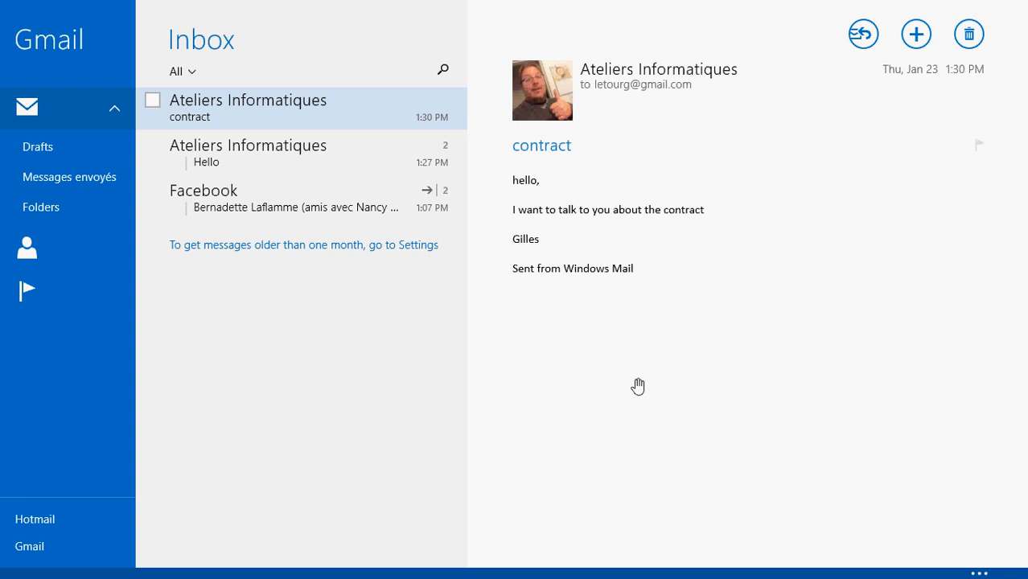
{"action": "mouse_move", "coordinate": [321, 169]}
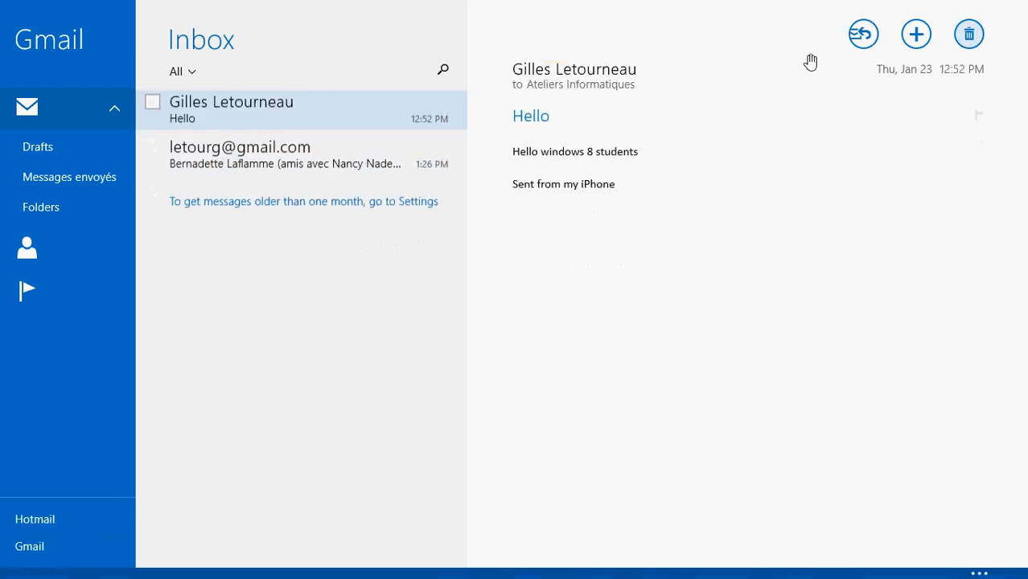
Step: Switch to the Hotmail account to show its Inbox
{"action": "left_click", "coordinate": [968, 34]}
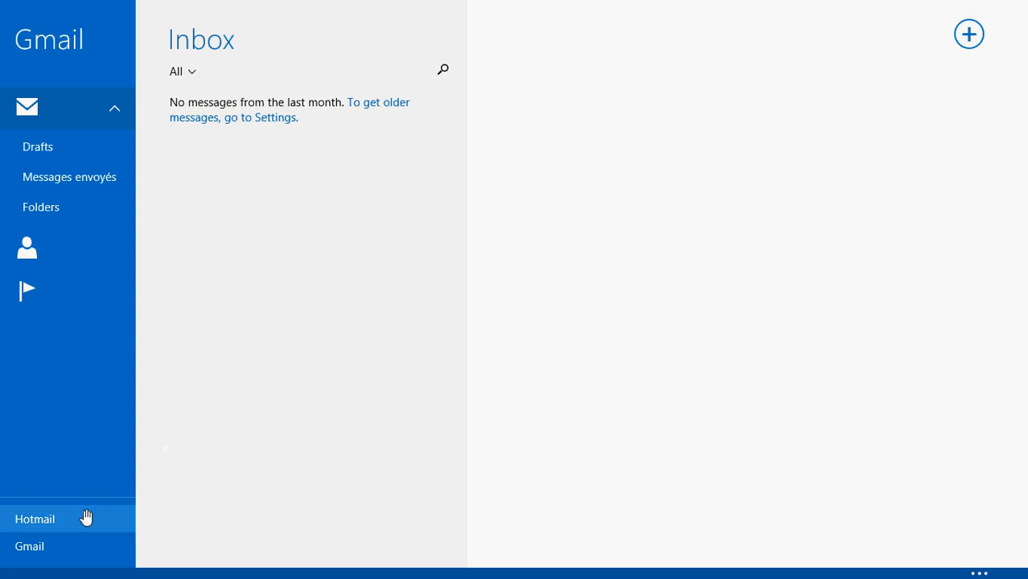
{"action": "left_click", "coordinate": [35, 519]}
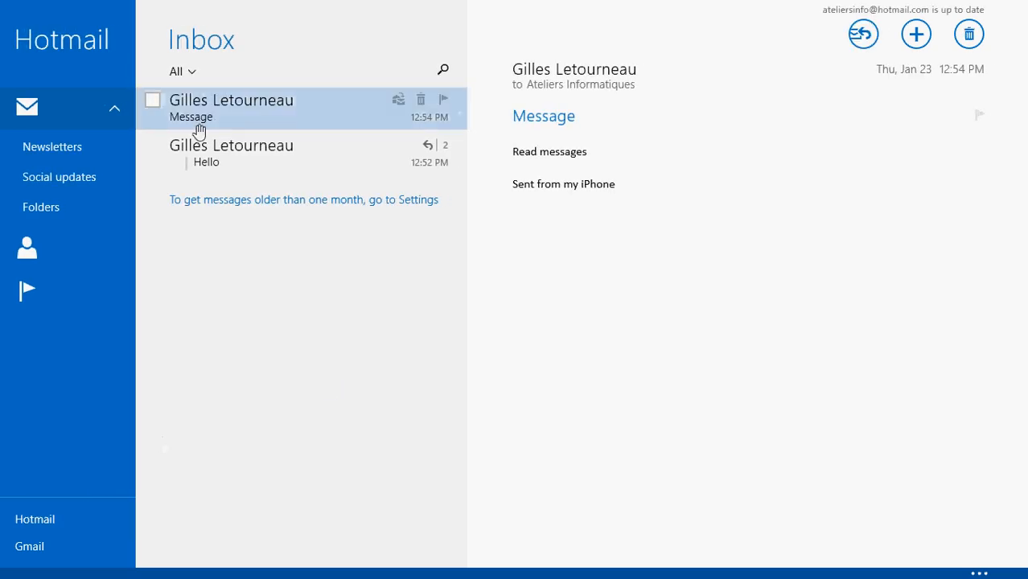